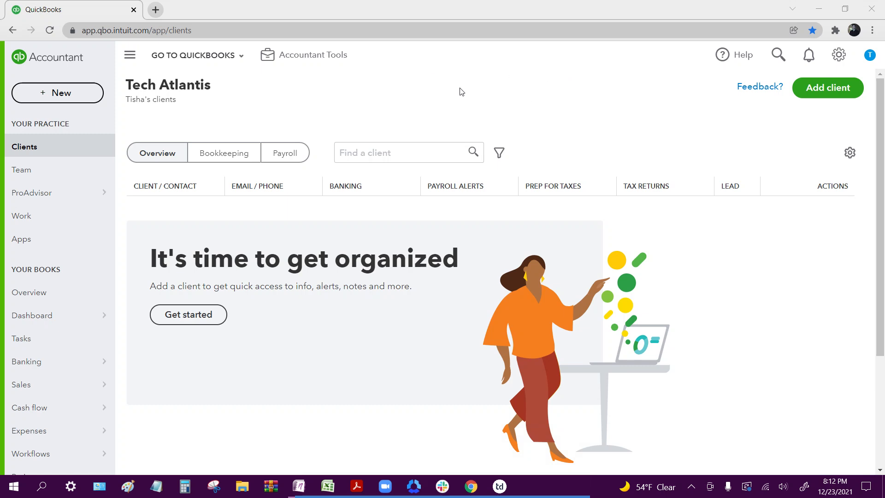
{"action": "mouse_move", "coordinate": [453, 98]}
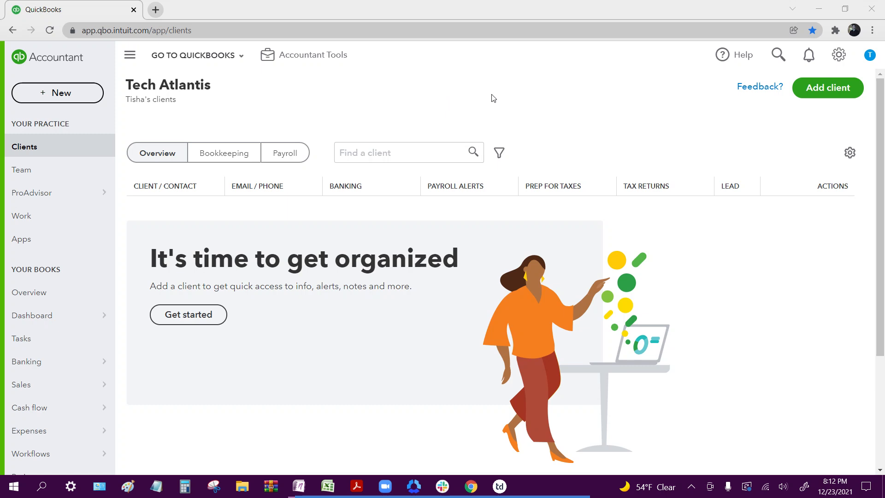
{"action": "mouse_move", "coordinate": [352, 95]}
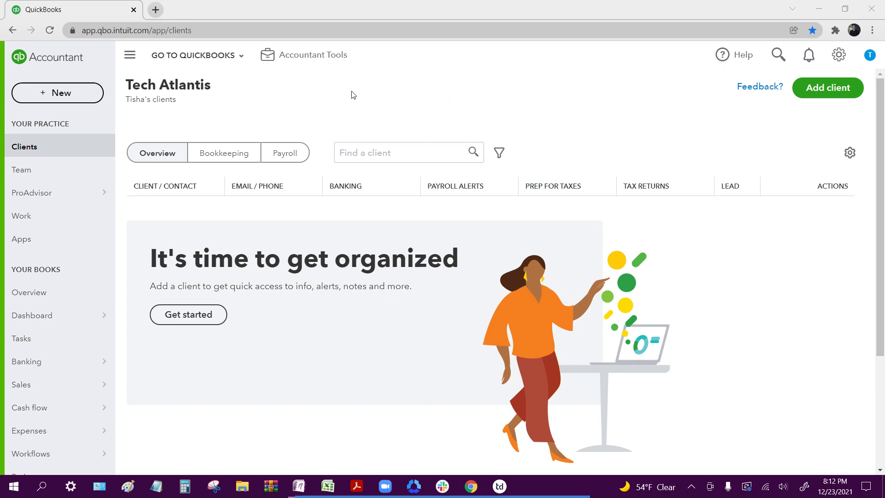
{"action": "mouse_move", "coordinate": [487, 93]}
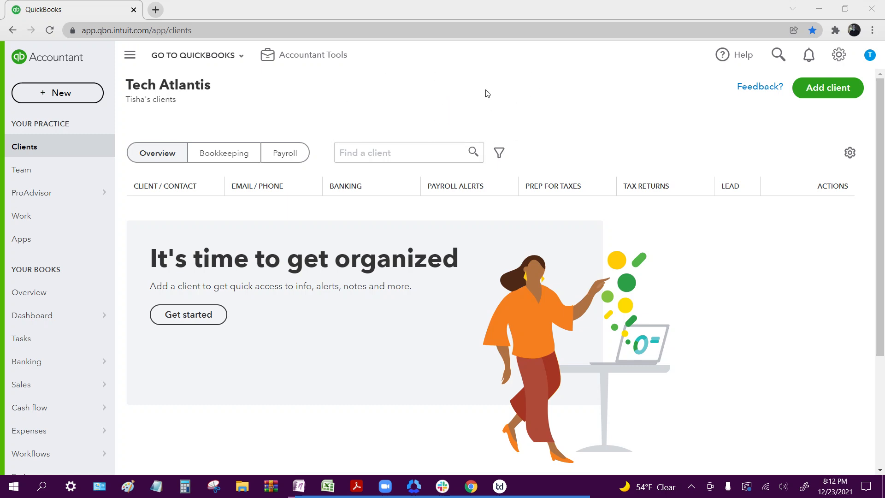
{"action": "mouse_move", "coordinate": [492, 126]}
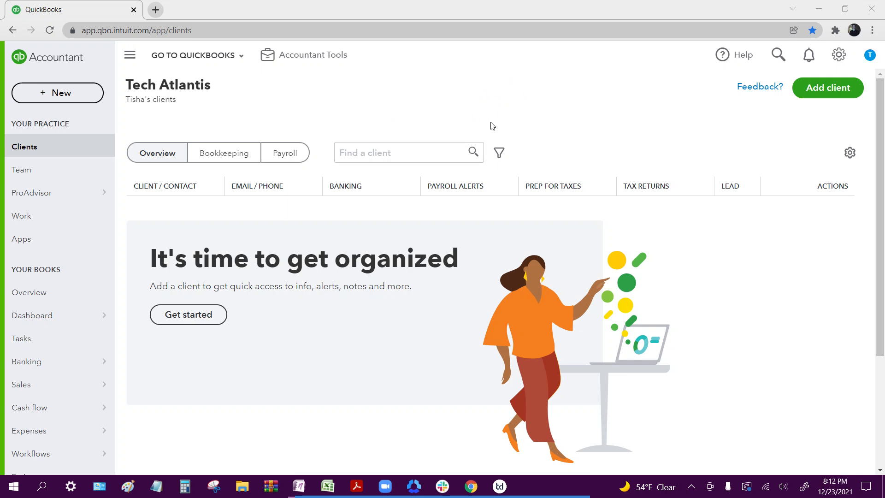
{"action": "mouse_move", "coordinate": [393, 120]}
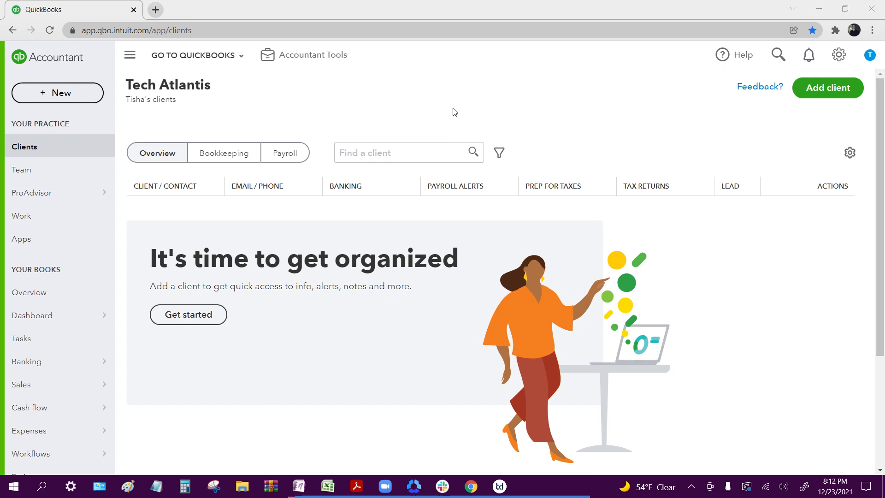
{"action": "mouse_move", "coordinate": [454, 114]}
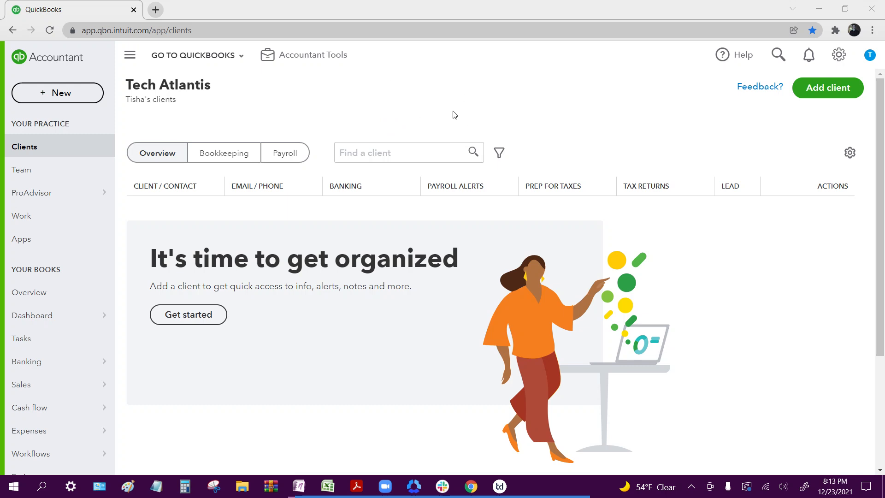
{"action": "mouse_move", "coordinate": [121, 362]}
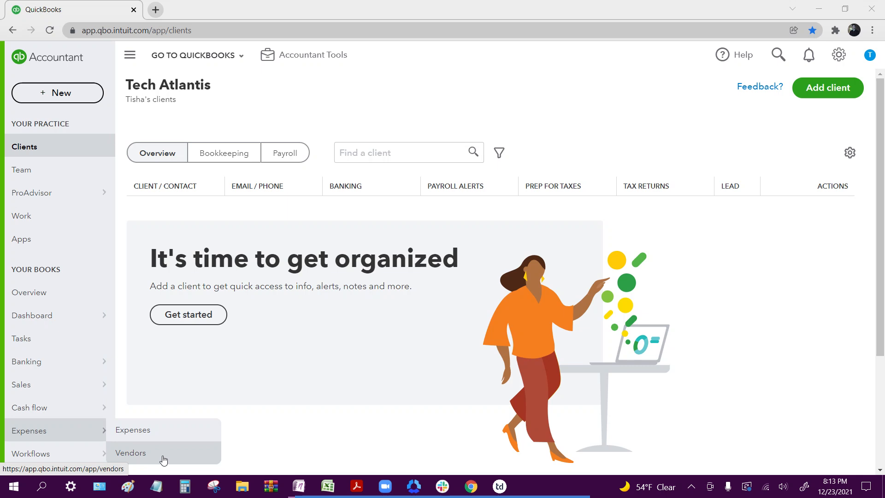
{"action": "left_click", "coordinate": [130, 453]}
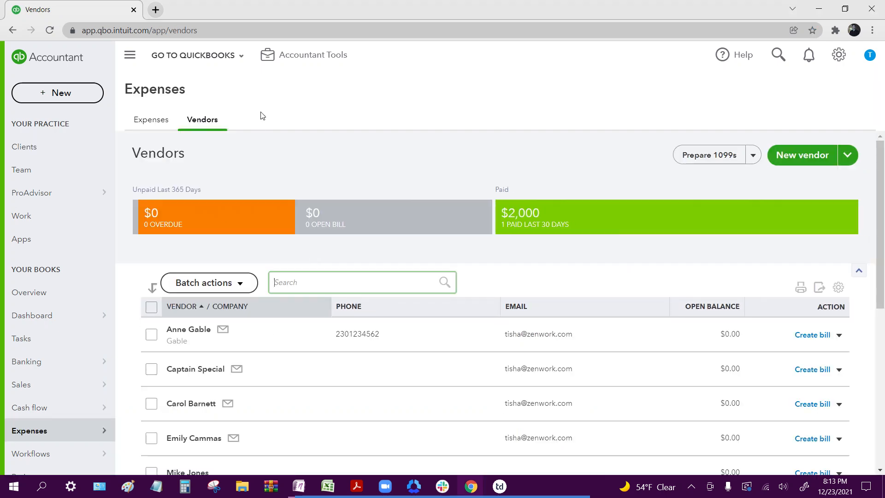
{"action": "scroll", "scroll_direction": "down", "scroll_amount": 3}
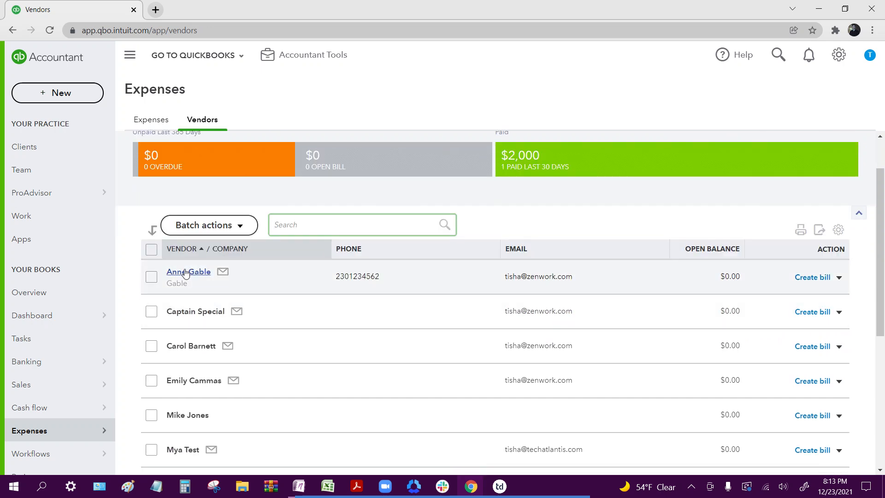
{"action": "left_click", "coordinate": [188, 272]}
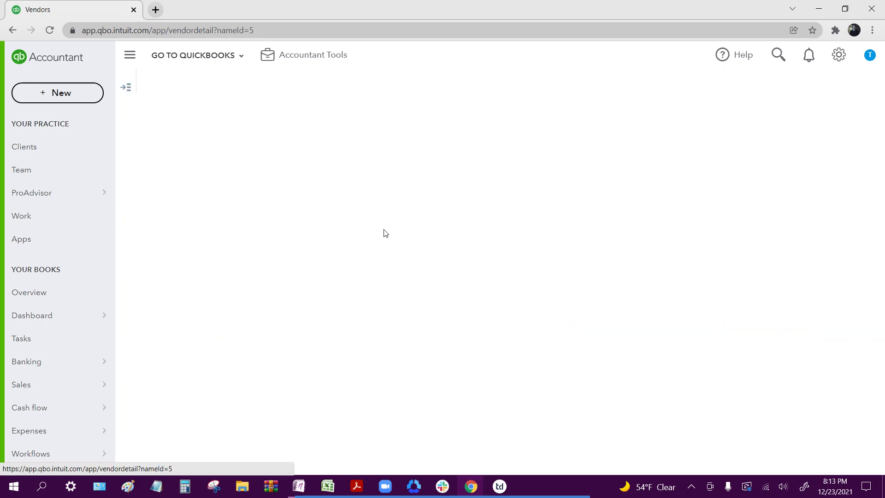
{"action": "left_click", "coordinate": [727, 88]}
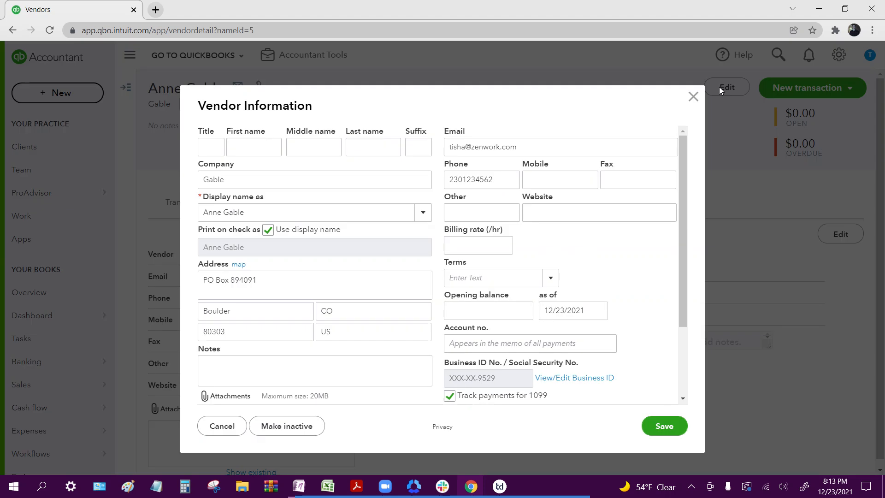
{"action": "scroll", "scroll_direction": "down", "scroll_amount": 3}
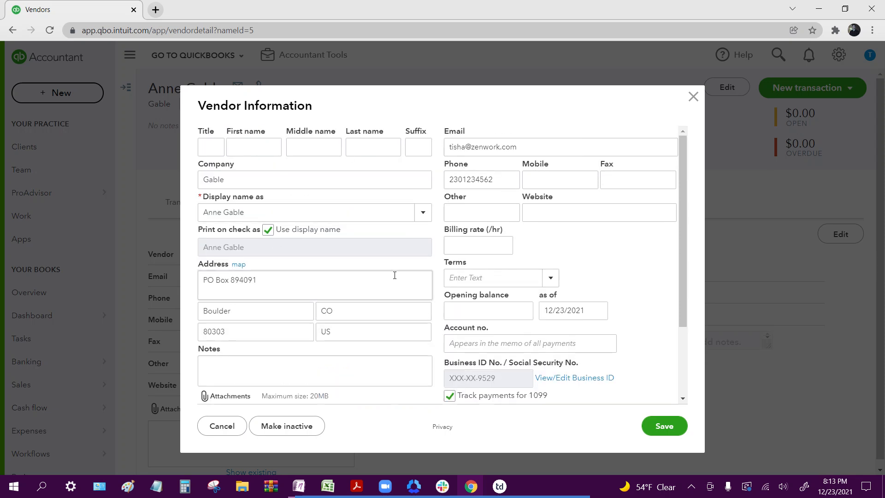
{"action": "scroll", "scroll_direction": "down", "scroll_amount": 3}
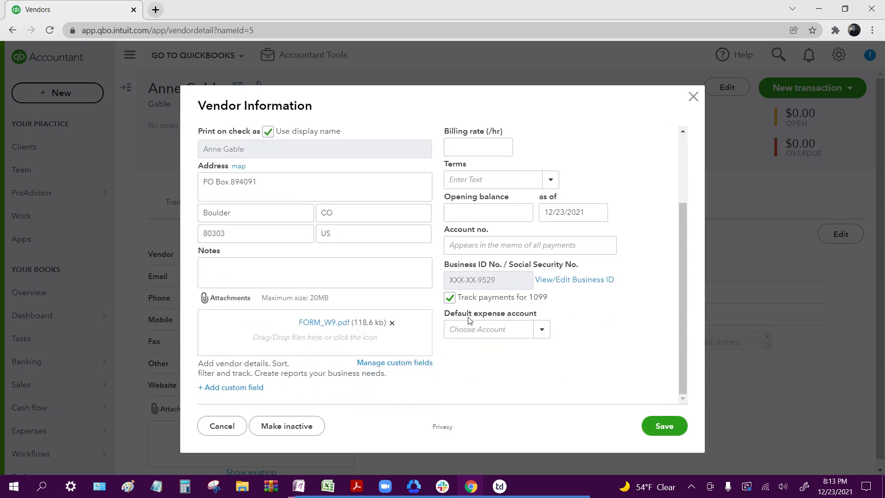
{"action": "left_click", "coordinate": [664, 425]}
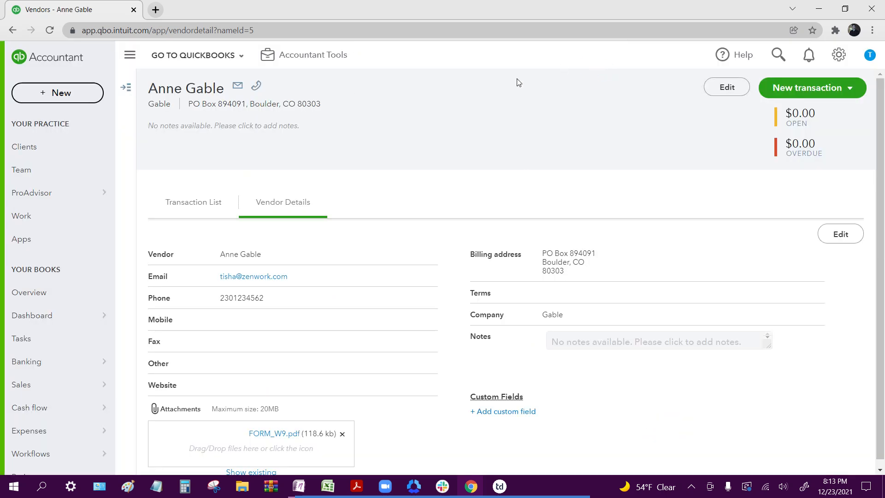
{"action": "mouse_move", "coordinate": [501, 66]}
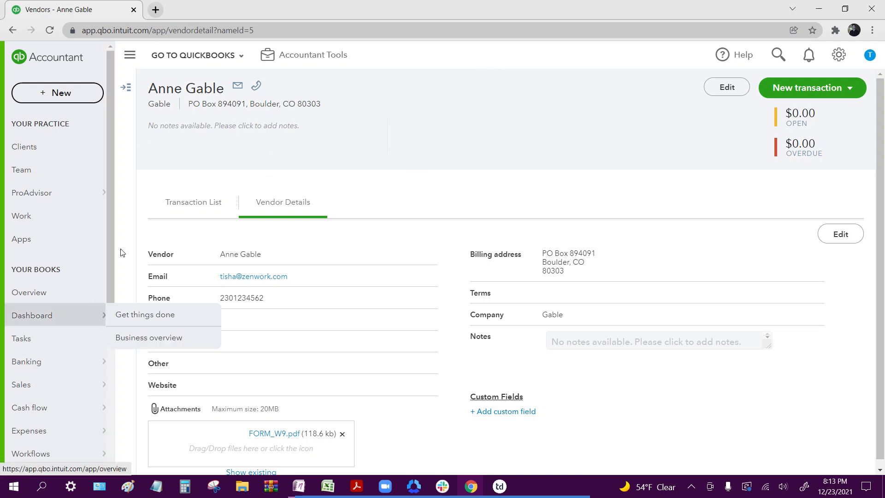
{"action": "mouse_move", "coordinate": [48, 435]}
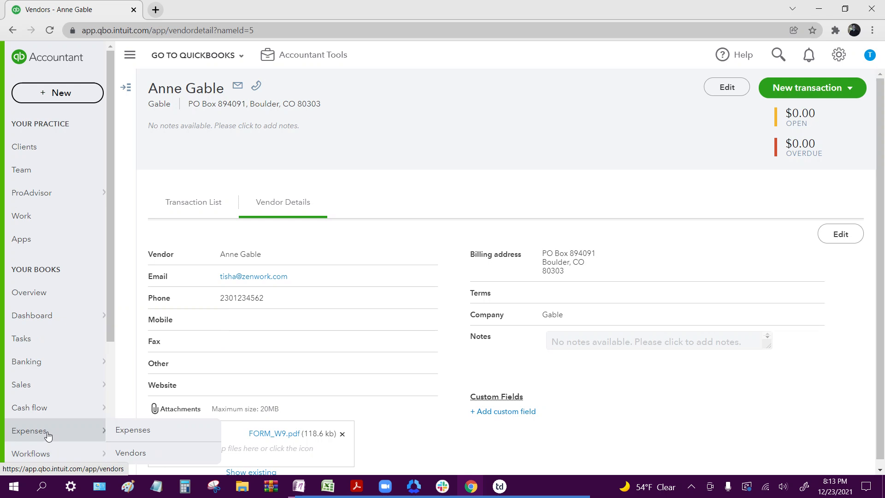
- Launch Prepare 1099s from the Vendors list
{"action": "left_click", "coordinate": [130, 453]}
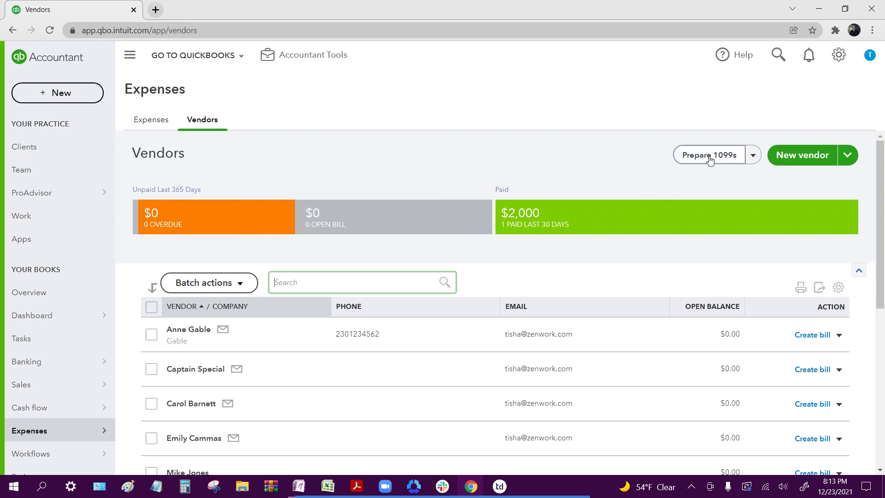
{"action": "left_click", "coordinate": [709, 155]}
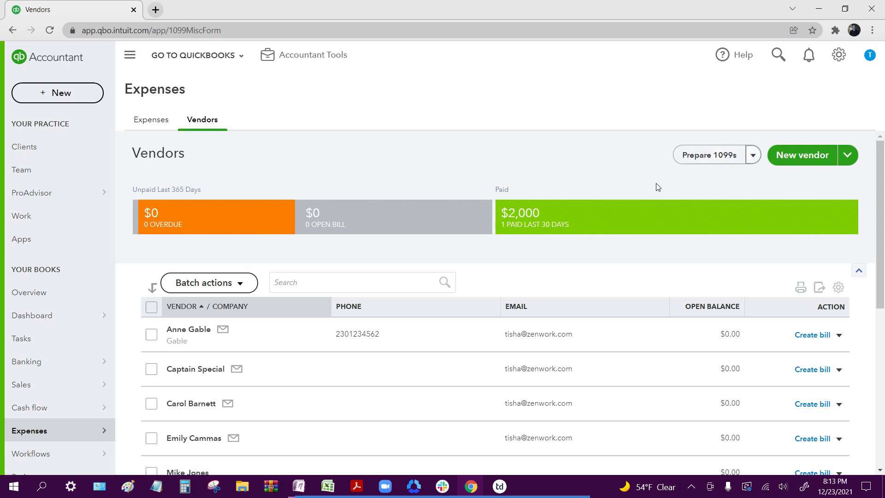
{"action": "left_click", "coordinate": [710, 154]}
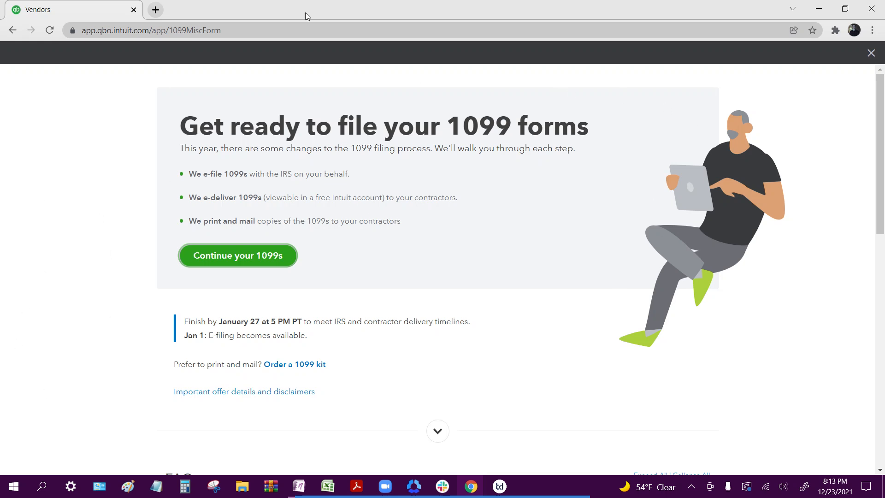
{"action": "mouse_move", "coordinate": [639, 126]}
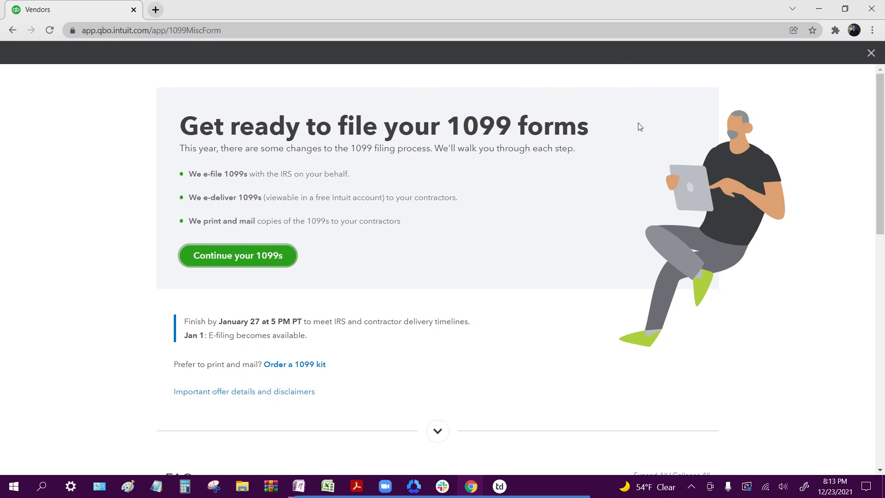
{"action": "mouse_move", "coordinate": [629, 93]}
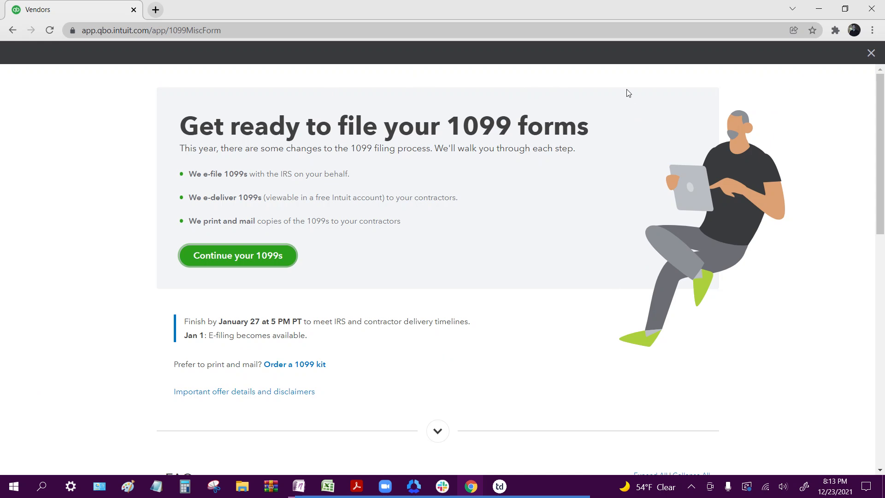
{"action": "mouse_move", "coordinate": [672, 118]}
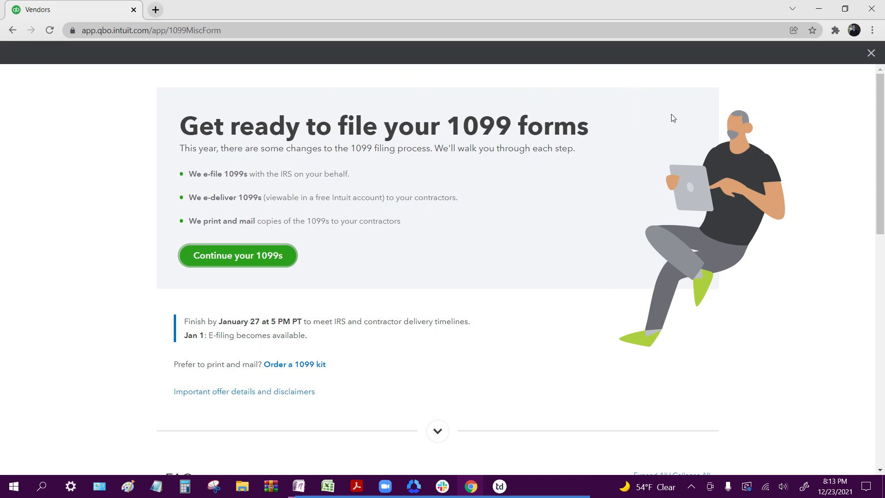
{"action": "mouse_move", "coordinate": [626, 88]}
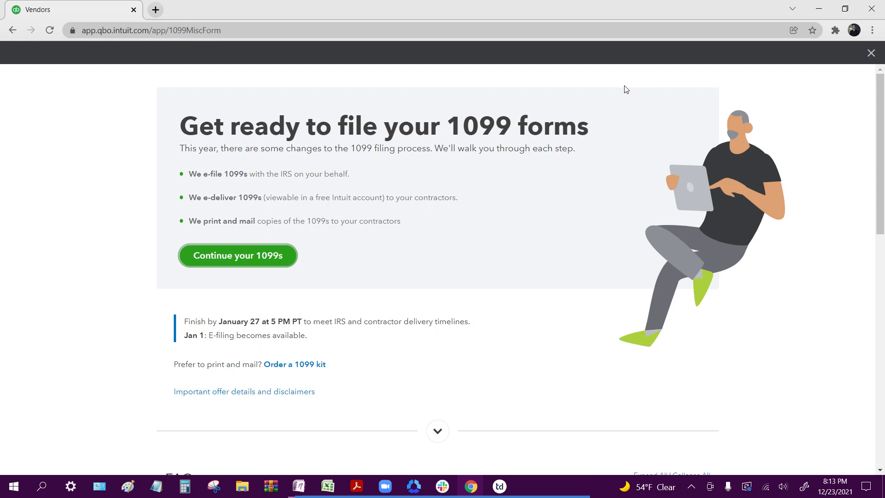
{"action": "mouse_move", "coordinate": [722, 88]}
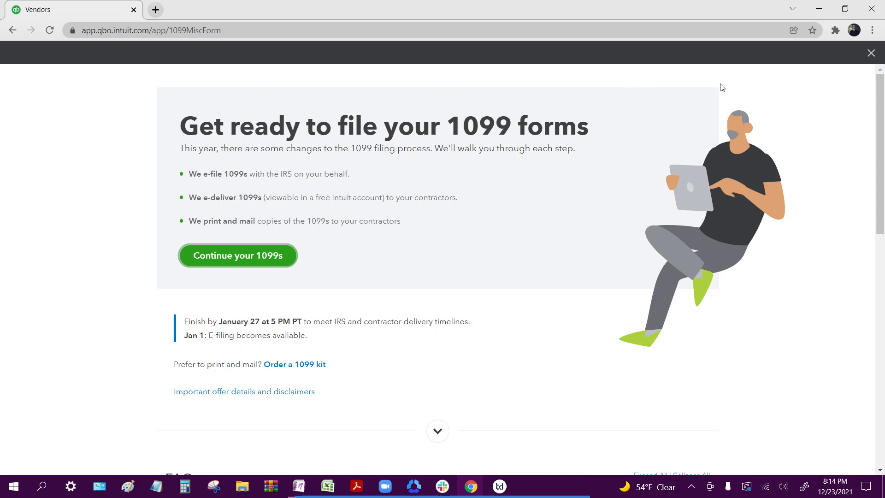
{"action": "mouse_move", "coordinate": [583, 64]}
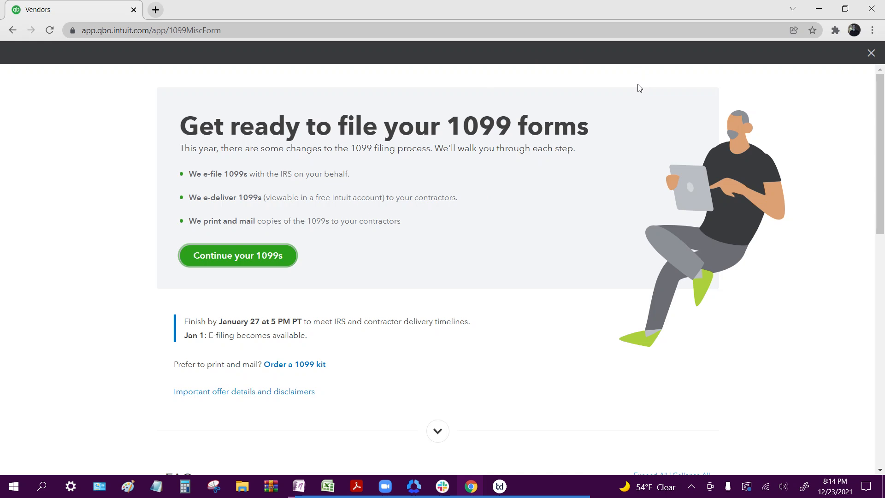
{"action": "mouse_move", "coordinate": [872, 53]}
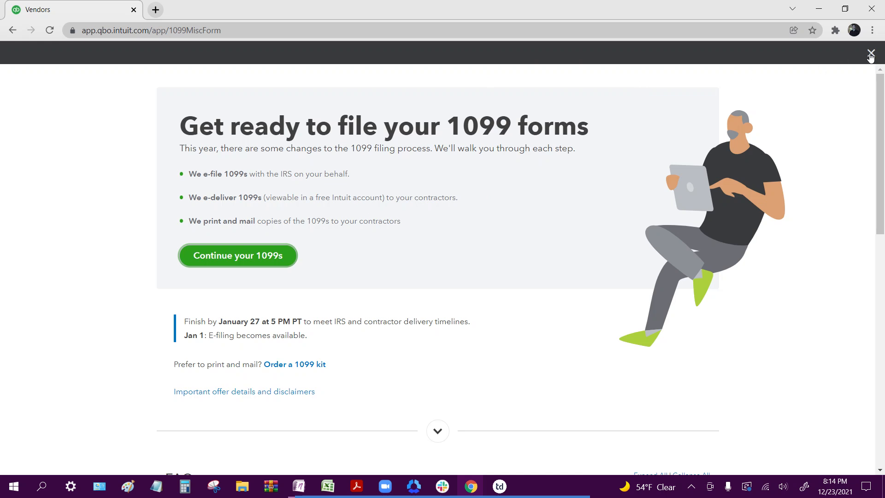
- Search Apps for 'tax1099' and open the 1099 MISC e-file by Tax1099.com page
{"action": "left_click", "coordinate": [871, 54]}
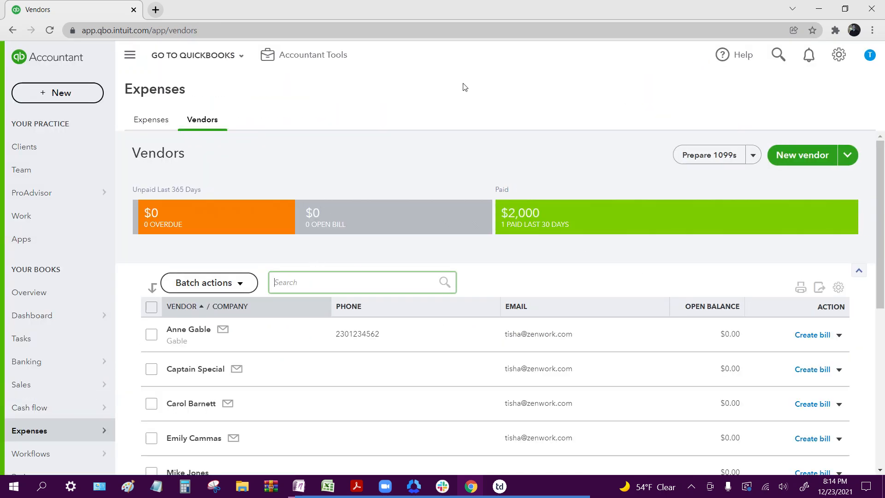
{"action": "mouse_move", "coordinate": [430, 137]}
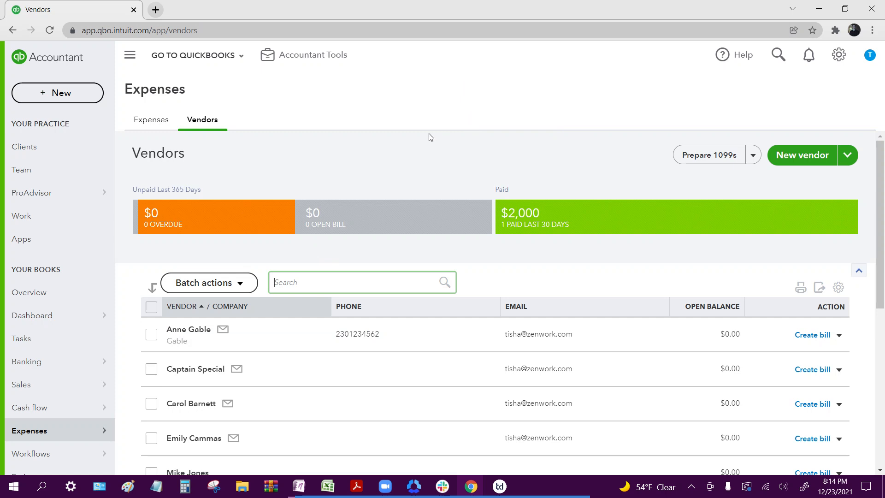
{"action": "mouse_move", "coordinate": [22, 216]}
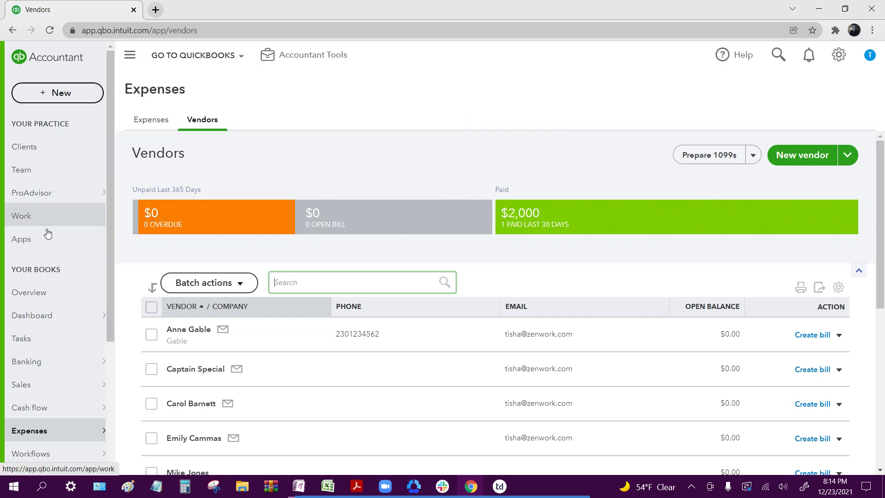
{"action": "left_click", "coordinate": [22, 239]}
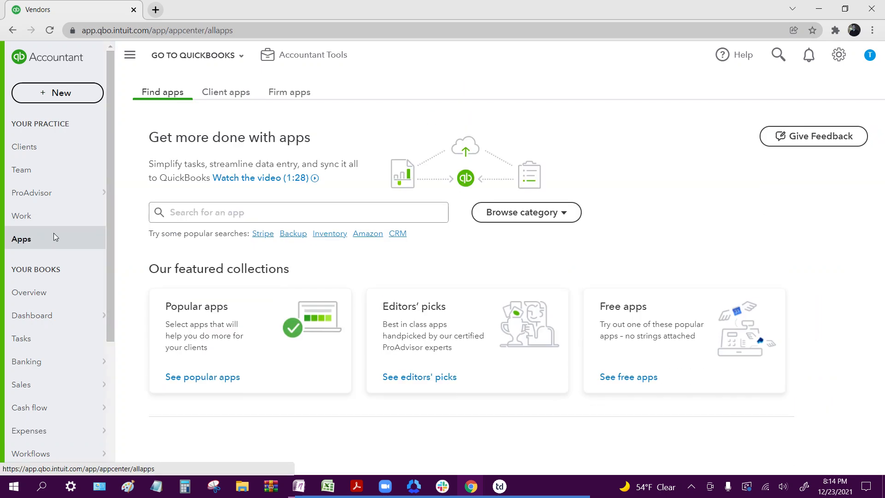
{"action": "type", "text": "t"}
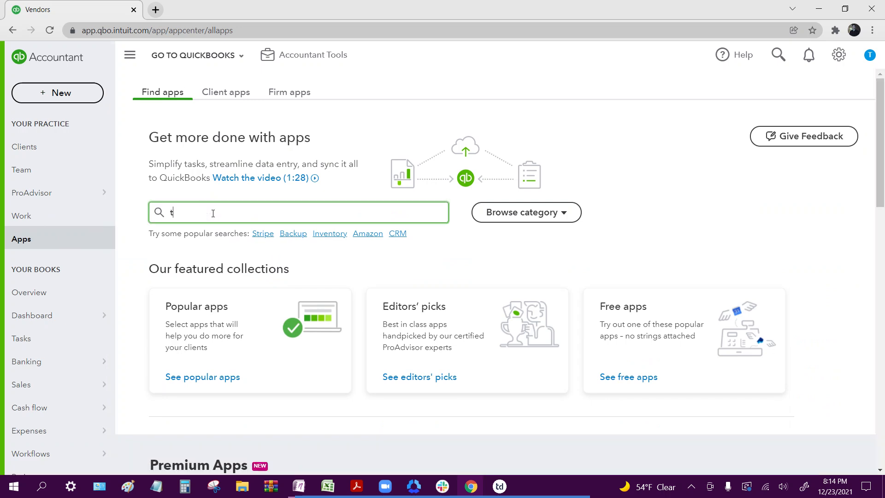
{"action": "type", "text": "ax1099"}
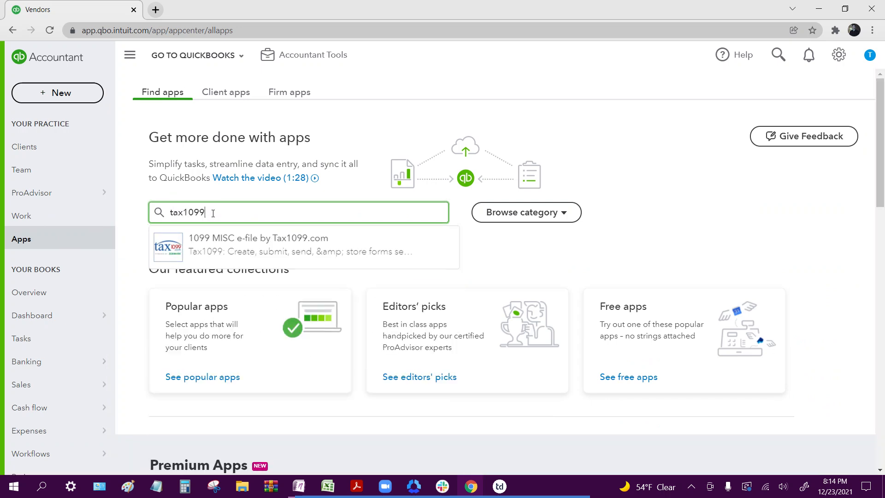
{"action": "left_click", "coordinate": [257, 248]}
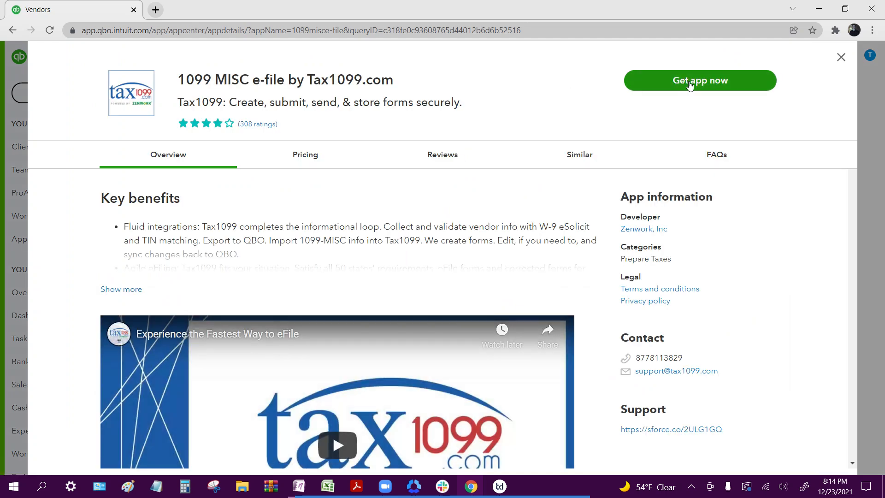
- Install the Tax1099.com app for the Tech Atlantis firm and approve the connection
{"action": "left_click", "coordinate": [700, 80]}
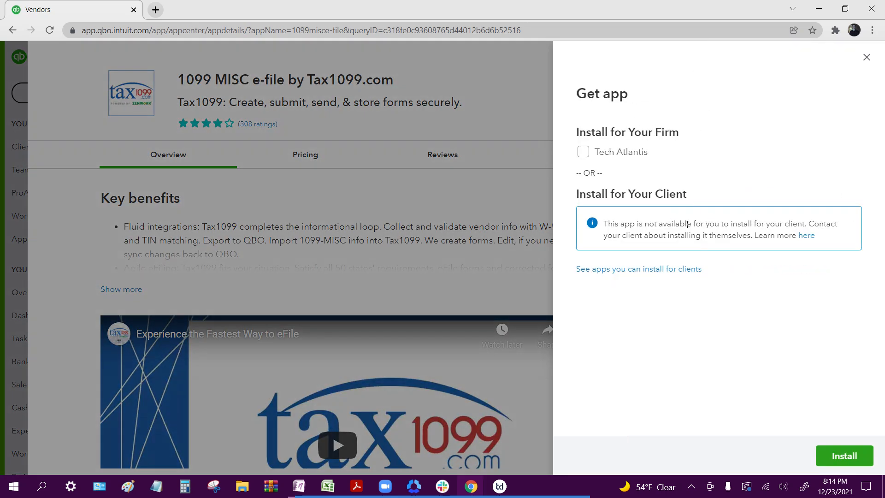
{"action": "mouse_move", "coordinate": [638, 78]}
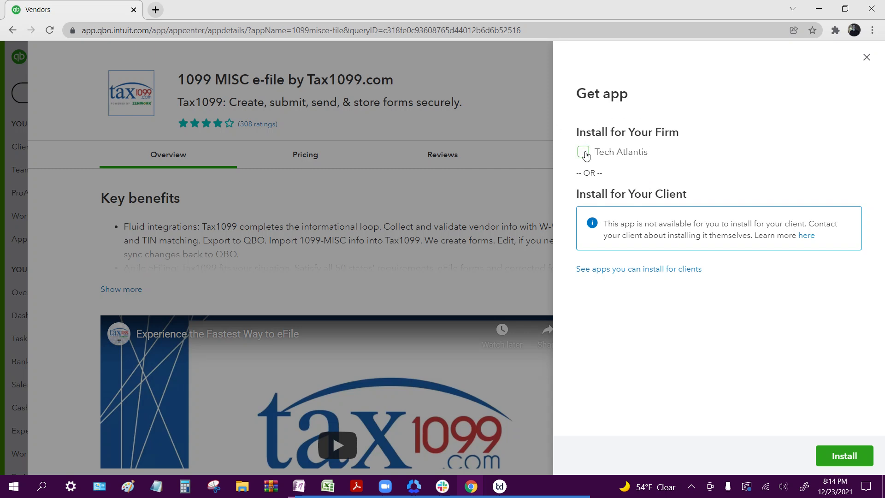
{"action": "left_click", "coordinate": [583, 152]}
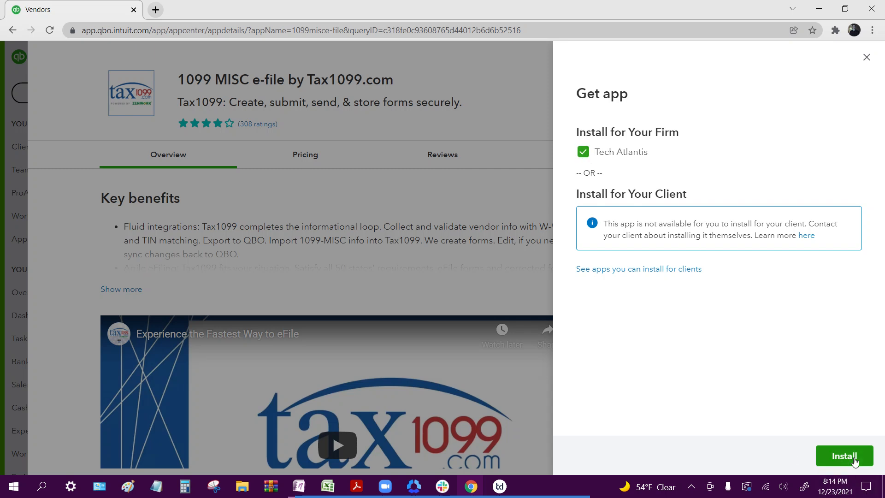
{"action": "left_click", "coordinate": [843, 455]}
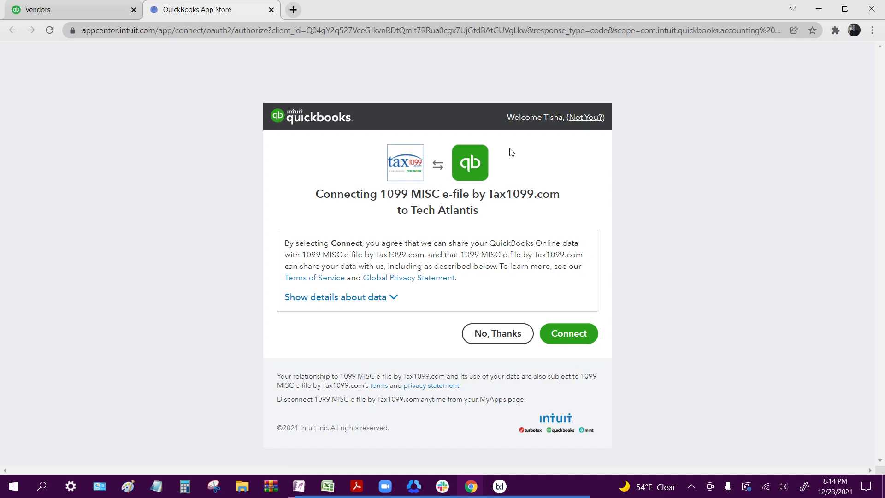
{"action": "mouse_move", "coordinate": [474, 103]}
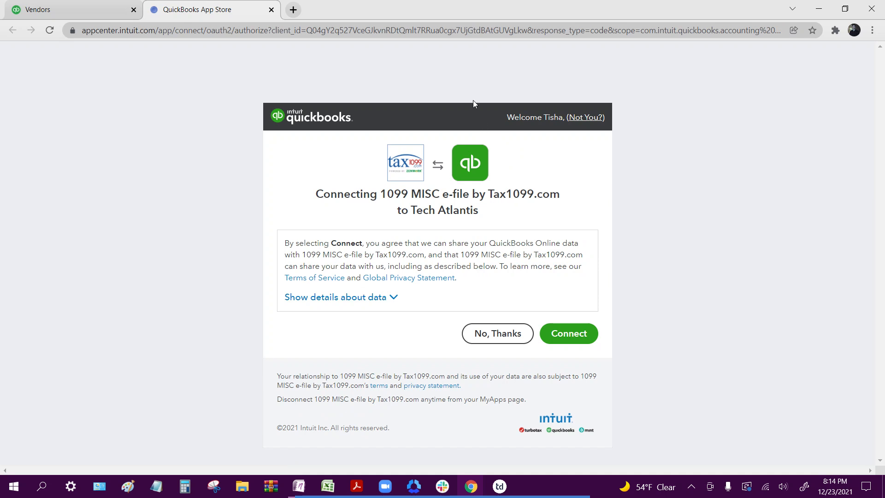
{"action": "left_click", "coordinate": [569, 333]}
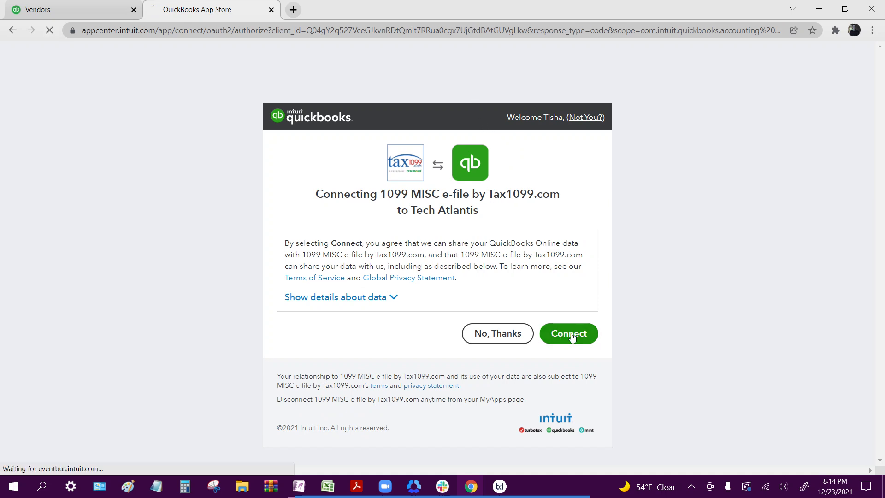
{"action": "left_click", "coordinate": [568, 333]}
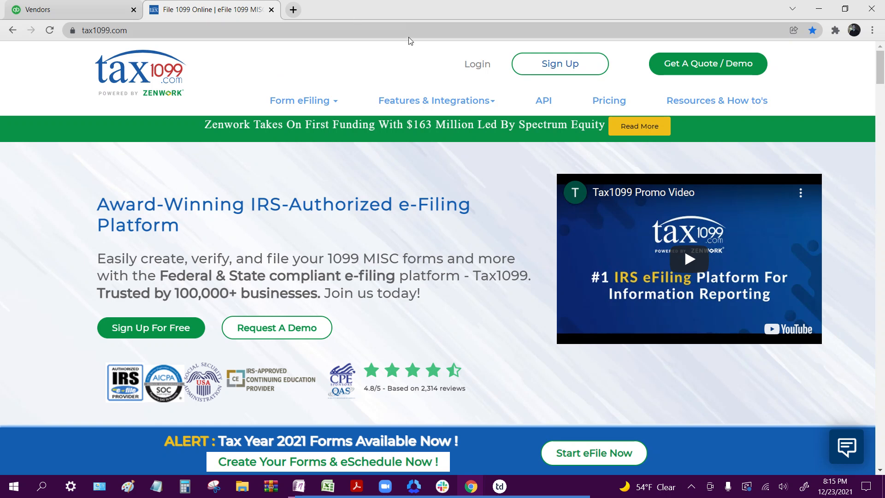
{"action": "mouse_move", "coordinate": [307, 90]}
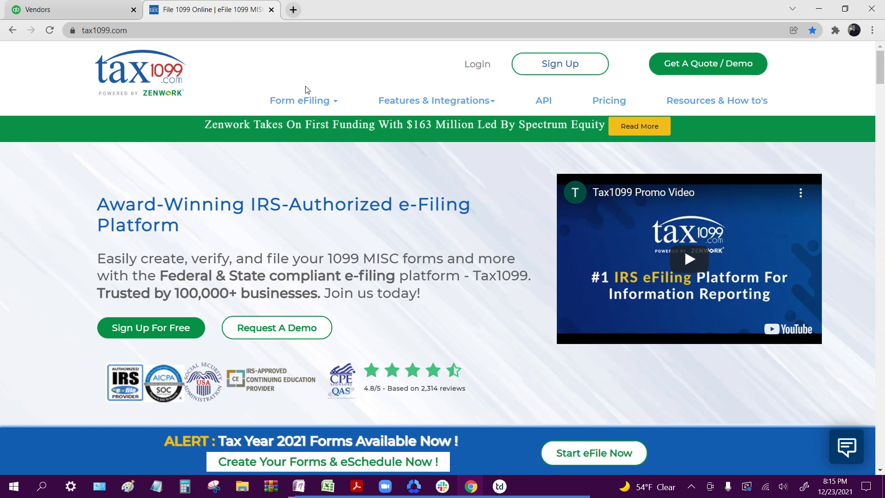
{"action": "mouse_move", "coordinate": [360, 58]}
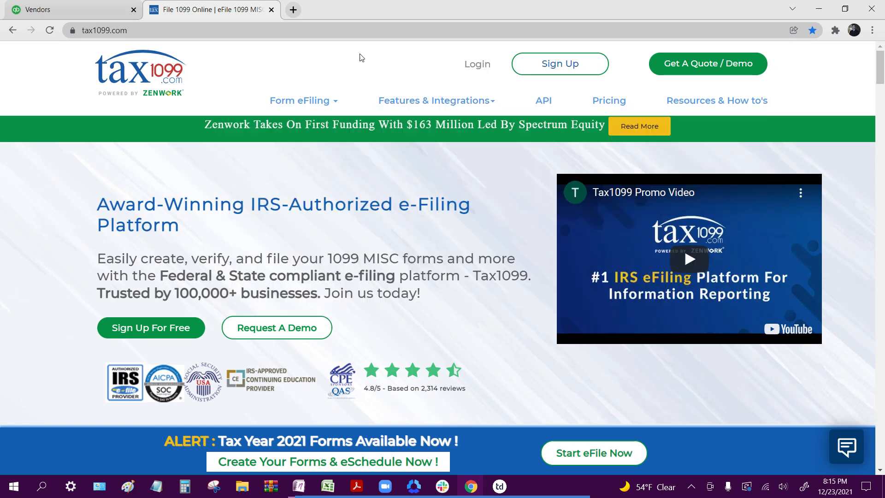
- Log in to the Tax1099.com account
{"action": "left_click", "coordinate": [478, 64]}
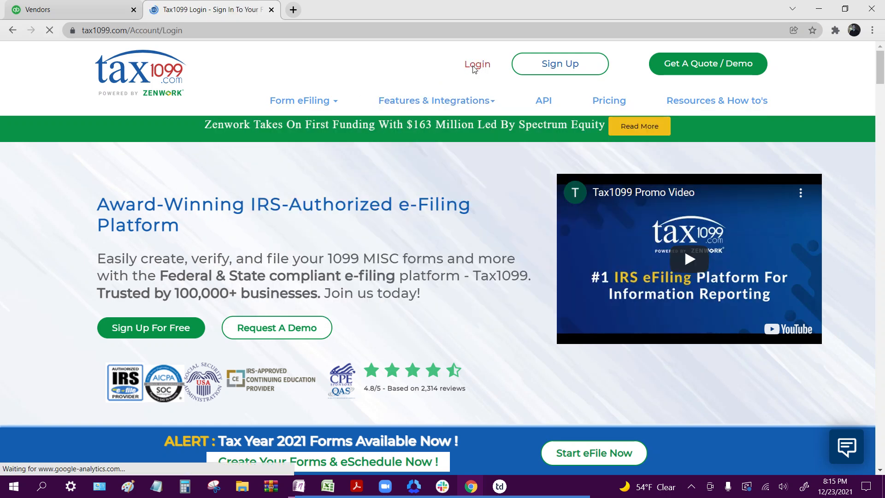
{"action": "left_click", "coordinate": [478, 64]}
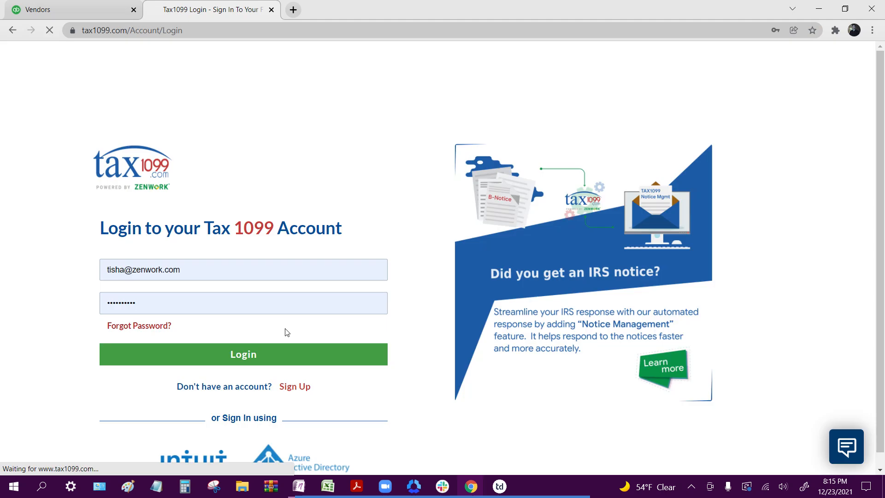
{"action": "left_click", "coordinate": [243, 355]}
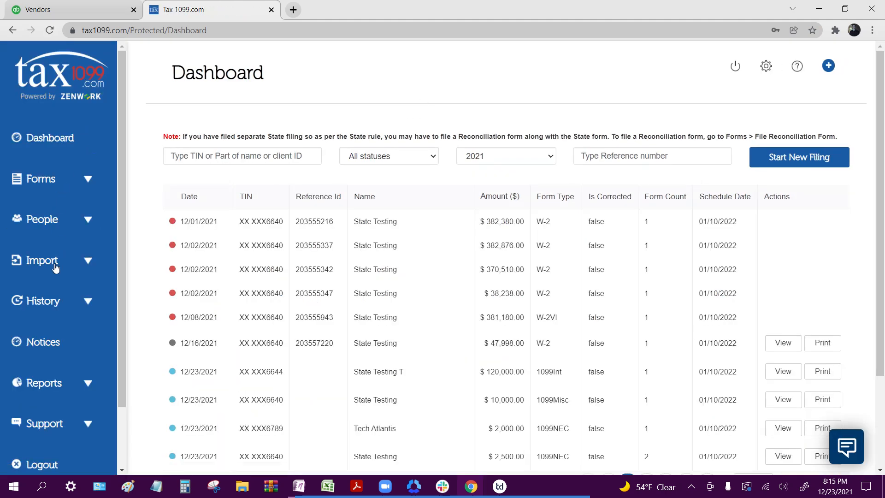
- Open the QuickBooks Online page under Import in the sidebar
{"action": "left_click", "coordinate": [42, 261]}
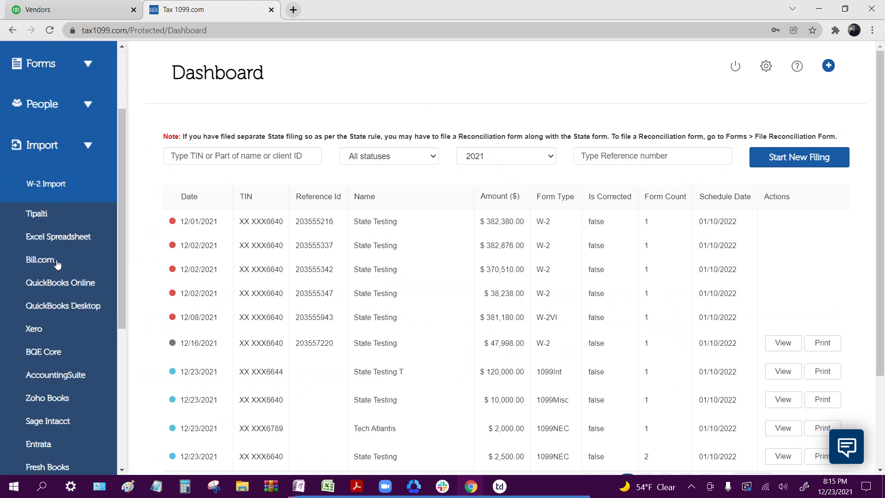
{"action": "left_click", "coordinate": [60, 283]}
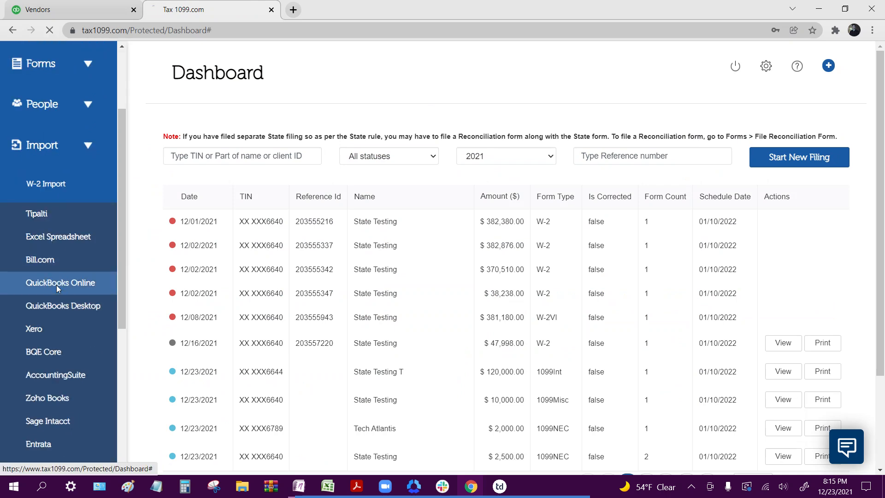
{"action": "left_click", "coordinate": [58, 282]}
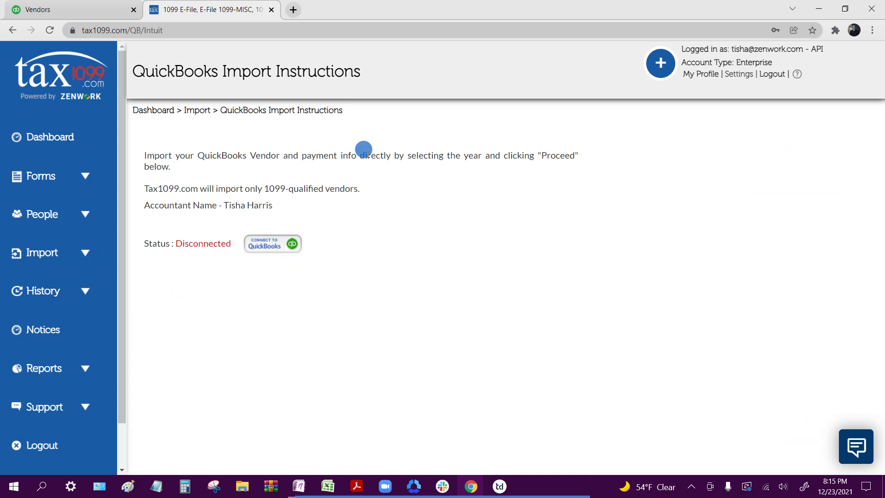
{"action": "mouse_move", "coordinate": [400, 100]}
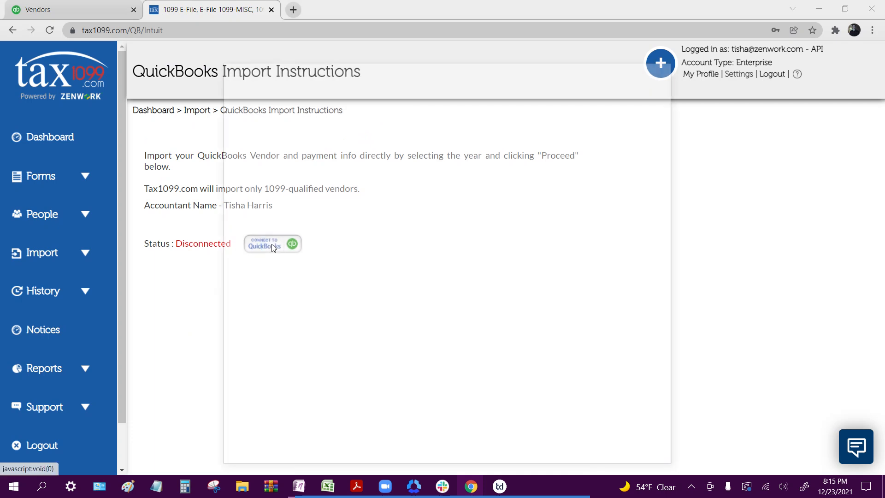
- Connect to QuickBooks and proceed with Year 2021, Form NEC, client Tech Atlantis
{"action": "left_click", "coordinate": [272, 244]}
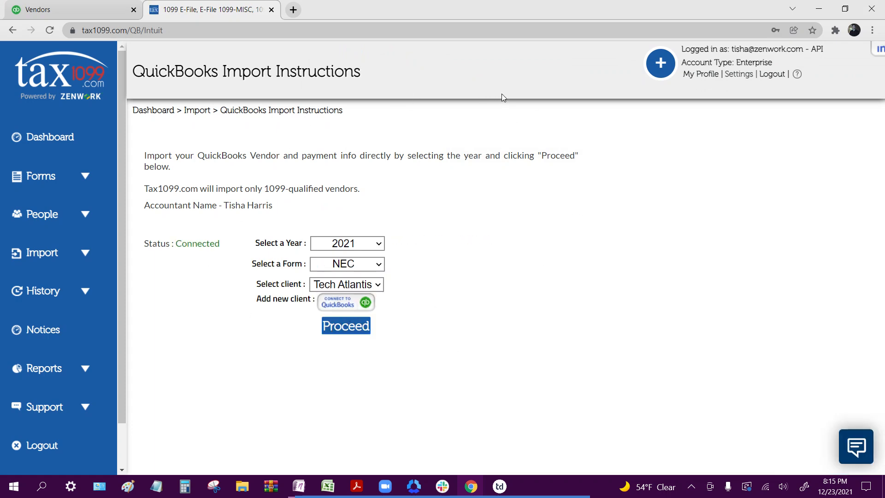
{"action": "mouse_move", "coordinate": [443, 131]}
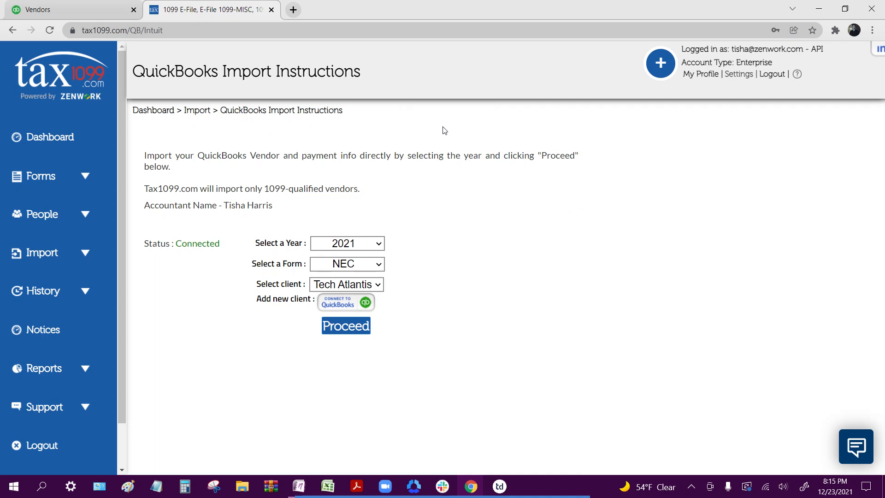
{"action": "mouse_move", "coordinate": [426, 367]}
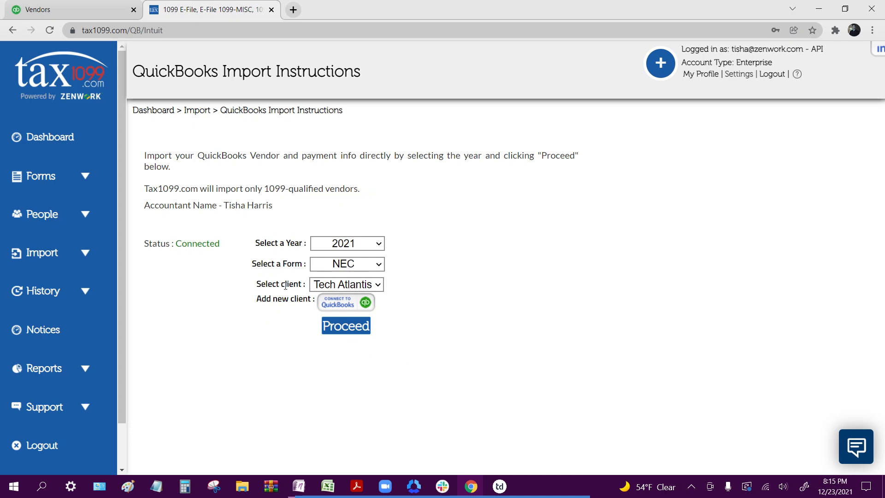
{"action": "double_click", "coordinate": [290, 283]}
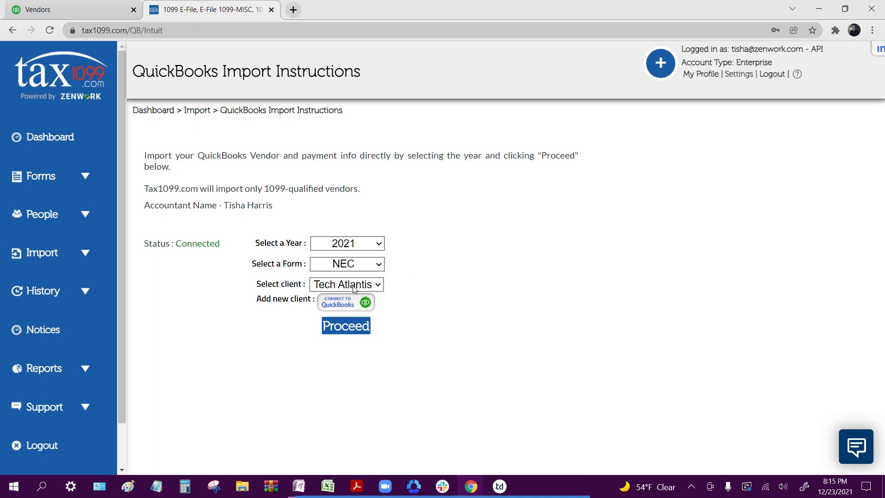
{"action": "mouse_move", "coordinate": [381, 292]}
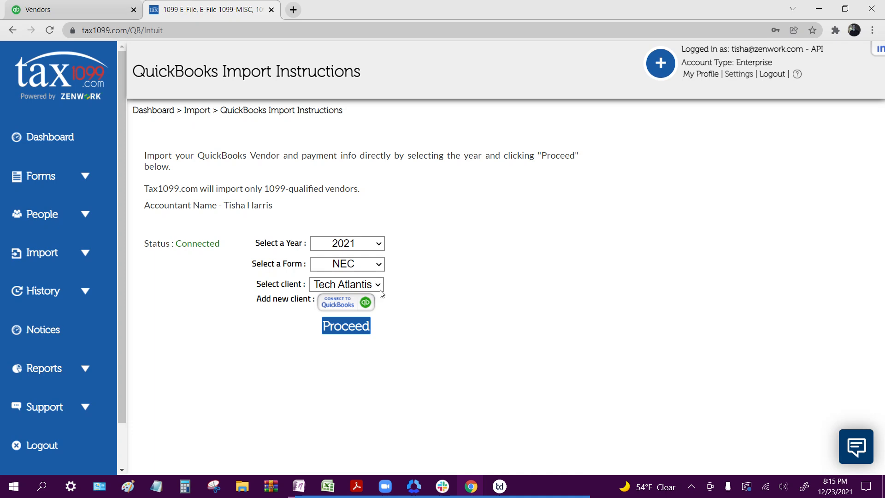
{"action": "left_click", "coordinate": [346, 325]}
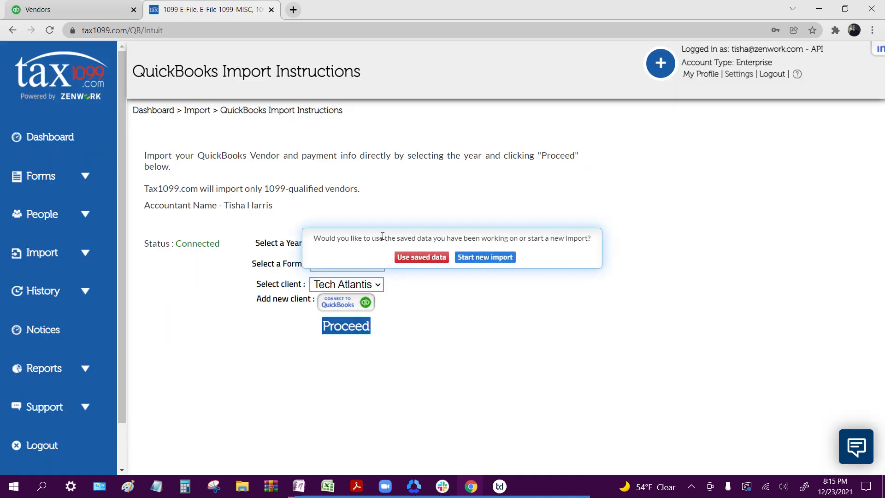
- Start a new import, map Box 1 to 'Cost of labor - COS', and accept the unmapped-account prompt
{"action": "left_click", "coordinate": [485, 257]}
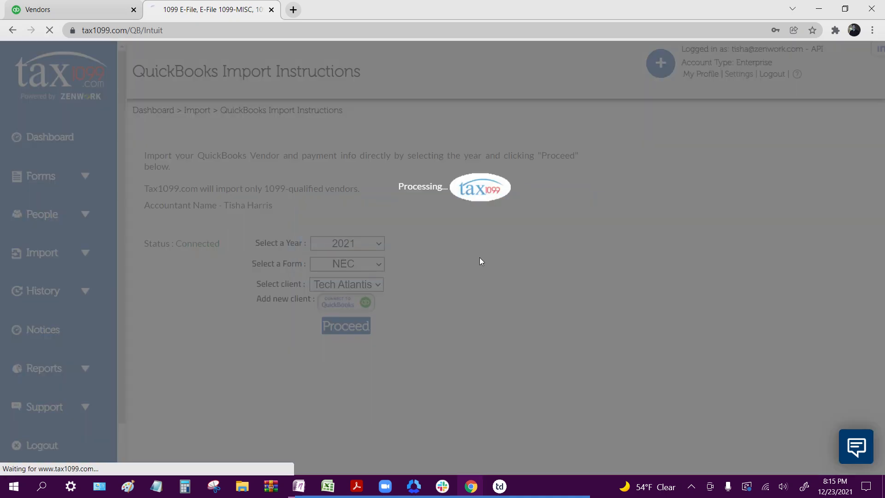
{"action": "left_click", "coordinate": [345, 326]}
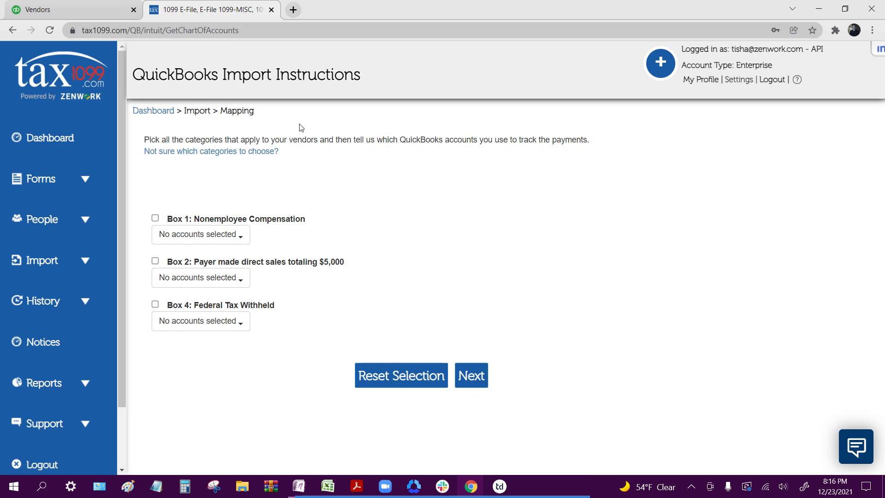
{"action": "mouse_move", "coordinate": [236, 219]}
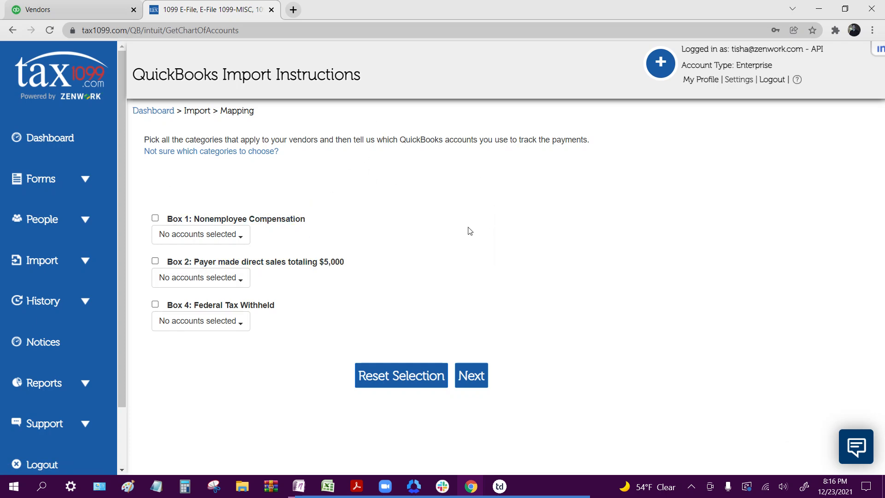
{"action": "mouse_move", "coordinate": [302, 183]}
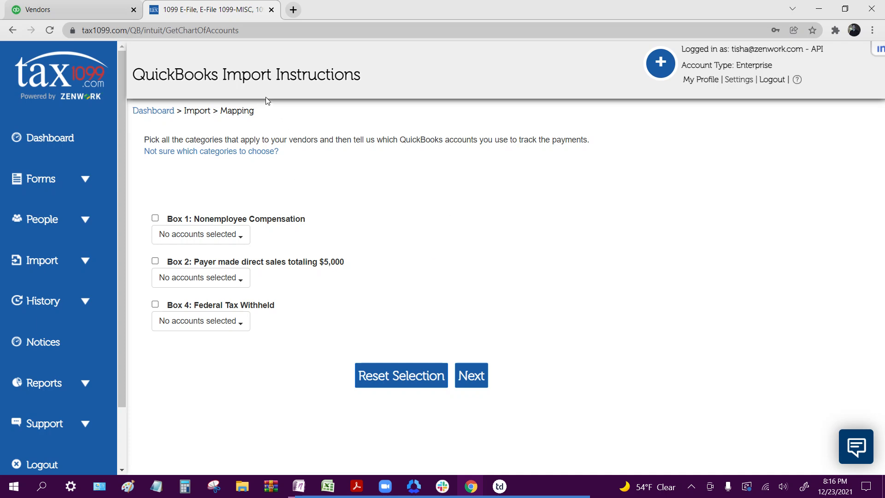
{"action": "mouse_move", "coordinate": [317, 250]}
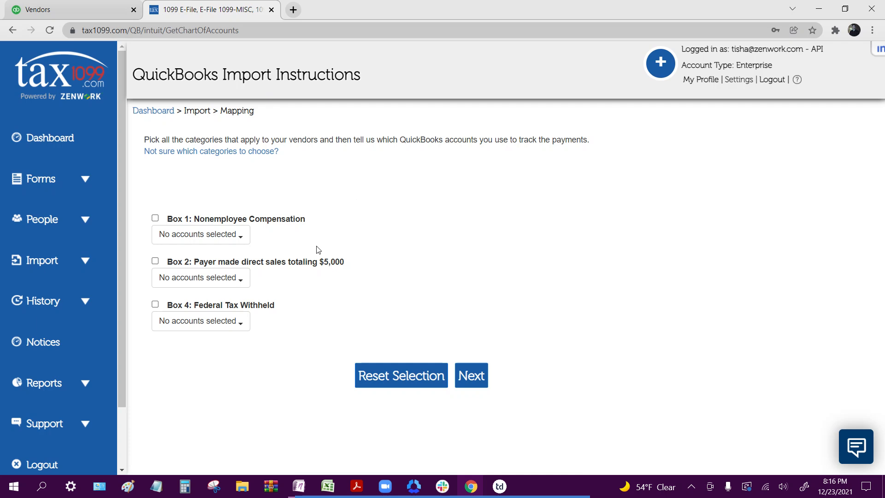
{"action": "mouse_move", "coordinate": [246, 193]}
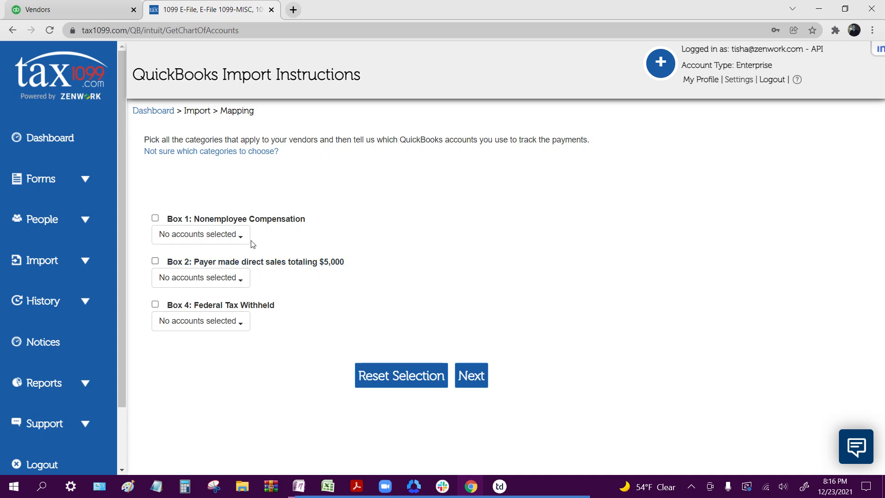
{"action": "left_click", "coordinate": [199, 234]}
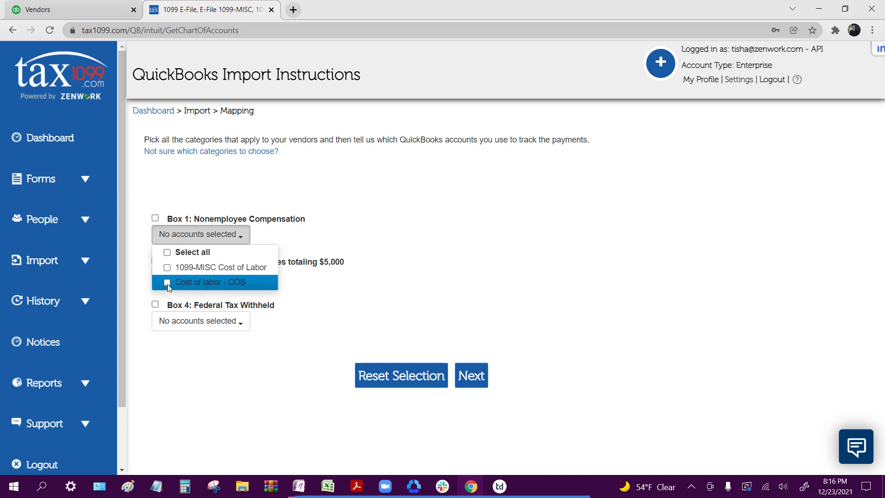
{"action": "left_click", "coordinate": [168, 282]}
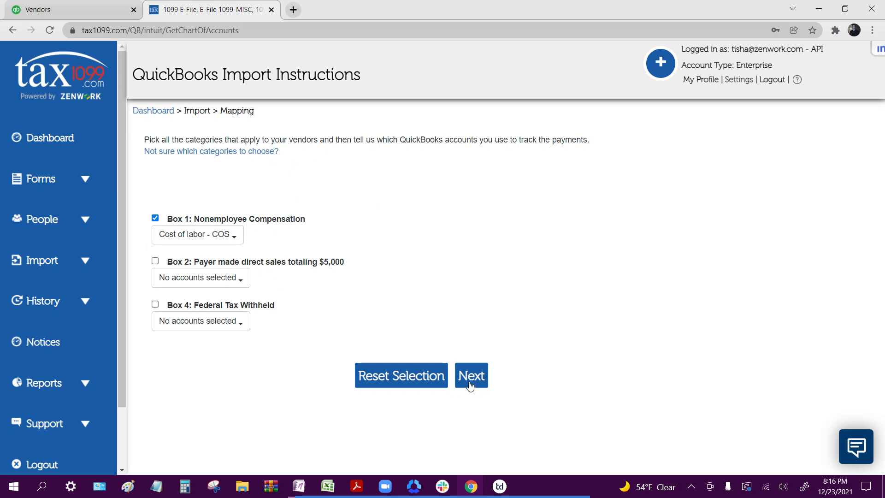
{"action": "left_click", "coordinate": [471, 375]}
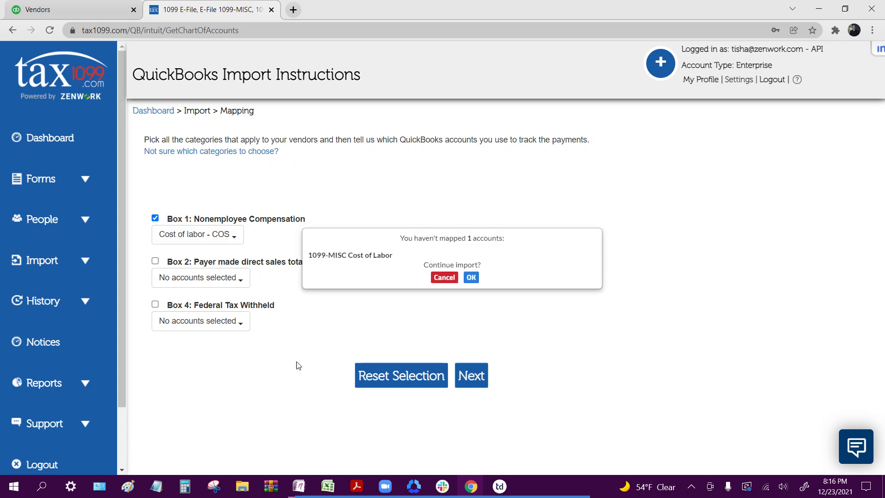
{"action": "left_click", "coordinate": [471, 277]}
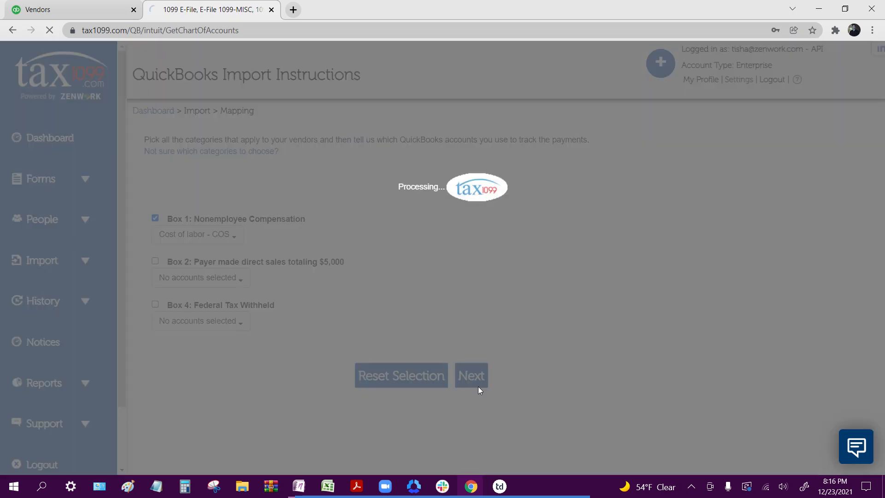
{"action": "left_click", "coordinate": [471, 375]}
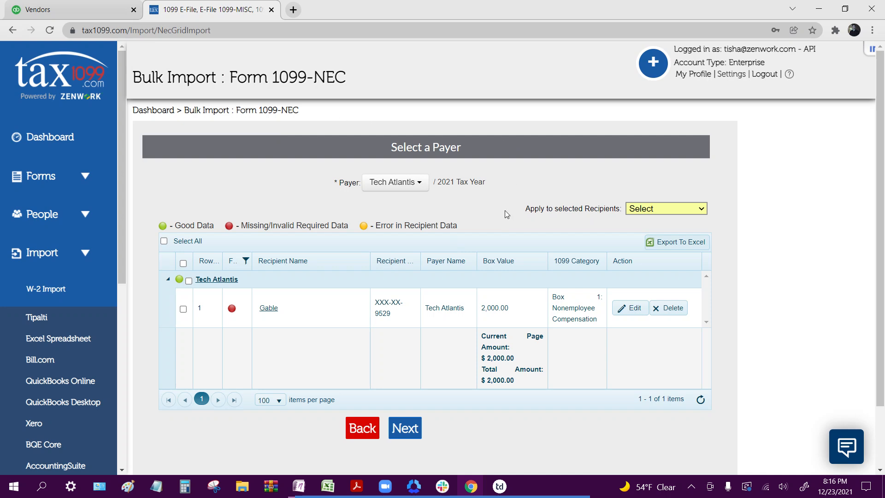
{"action": "mouse_move", "coordinate": [523, 165]}
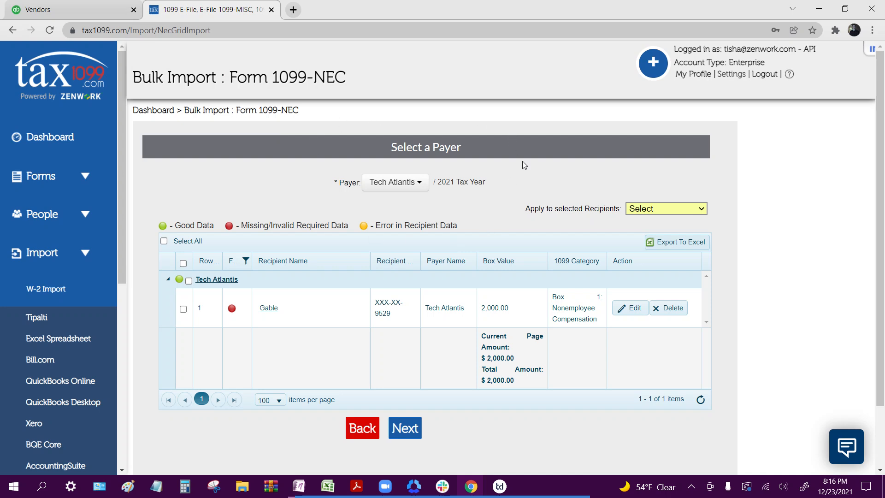
{"action": "mouse_move", "coordinate": [519, 204]}
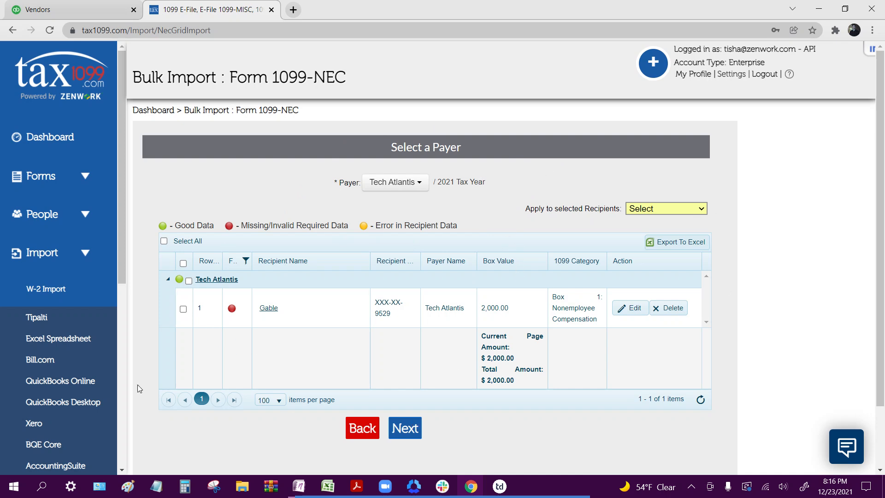
{"action": "mouse_move", "coordinate": [325, 130]}
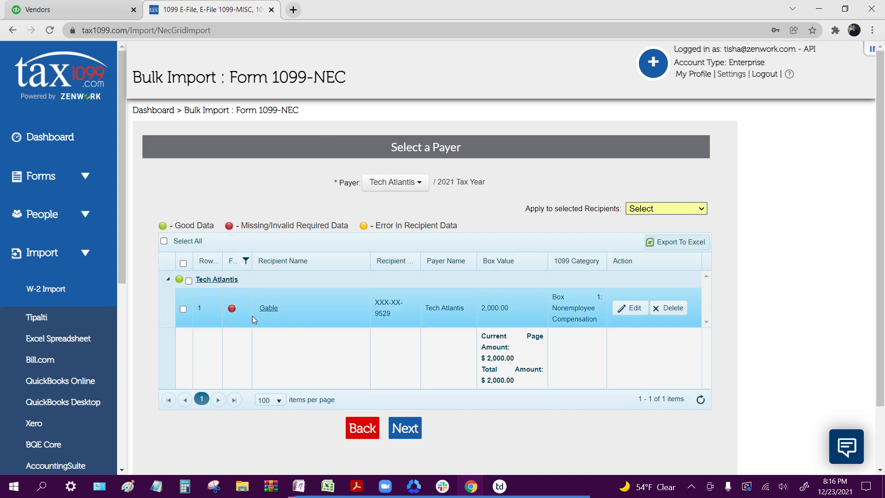
{"action": "mouse_move", "coordinate": [269, 311]}
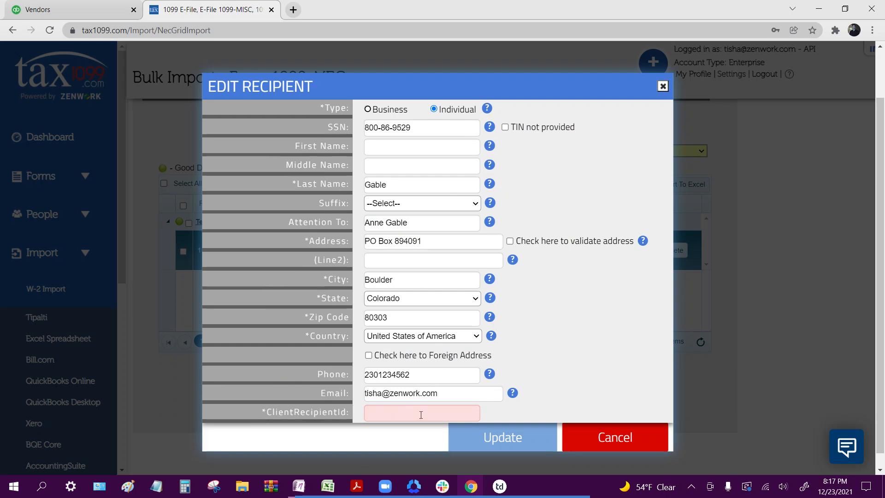
{"action": "type", "text": "14512125"}
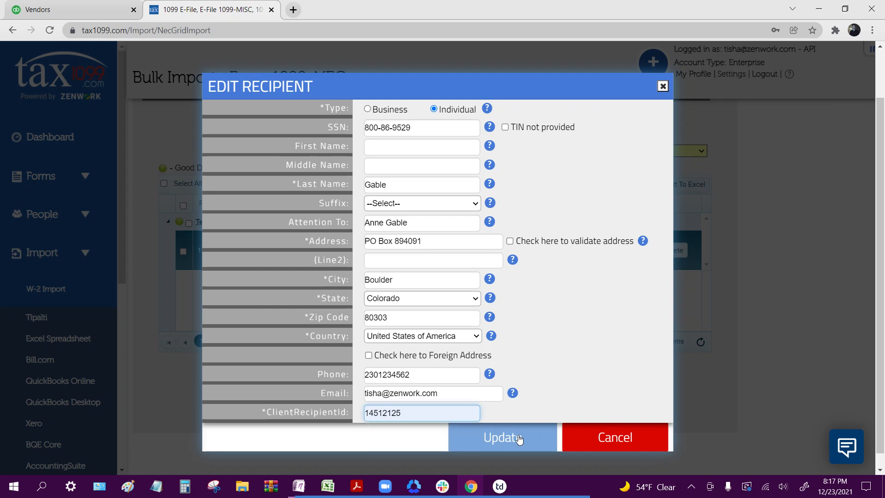
{"action": "left_click", "coordinate": [501, 437]}
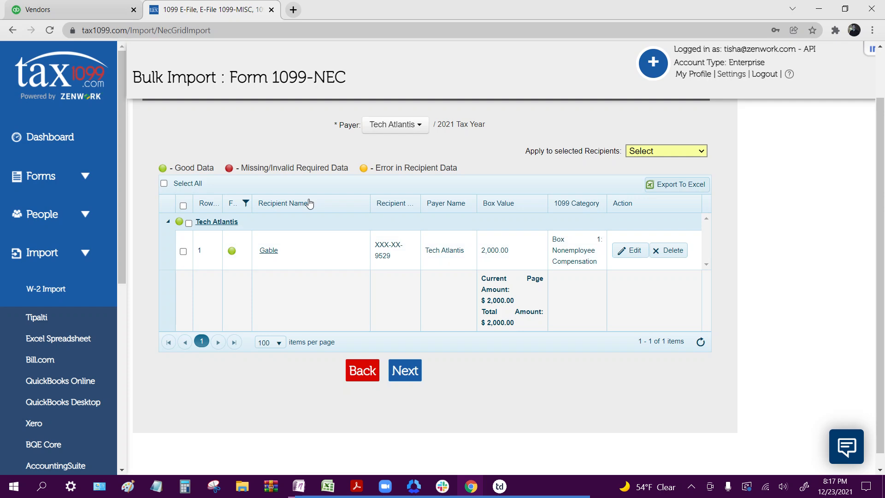
{"action": "mouse_move", "coordinate": [489, 321]}
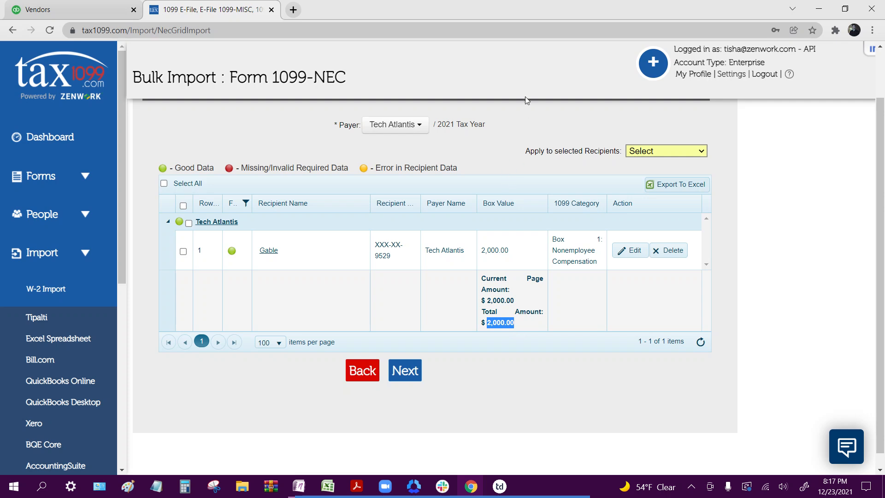
{"action": "mouse_move", "coordinate": [513, 17]}
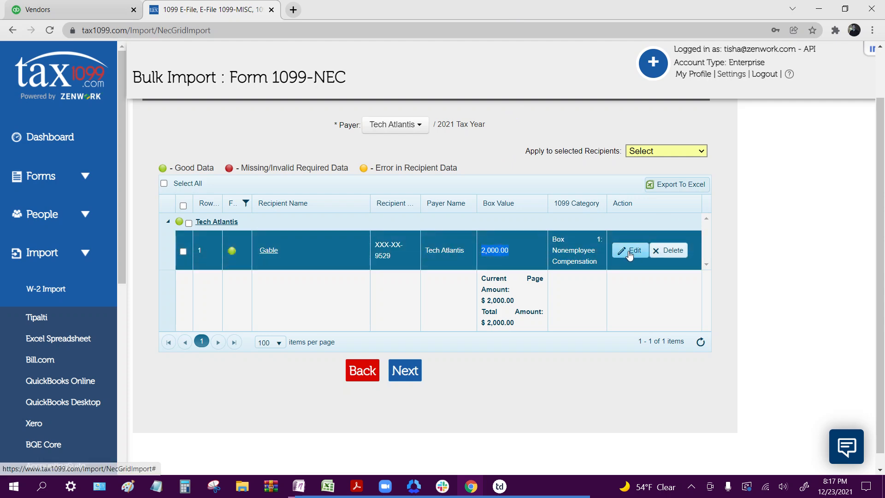
- Review Gable's $2,000 Box 1 row, then select all recipient rows and submit them
{"action": "left_click", "coordinate": [629, 250]}
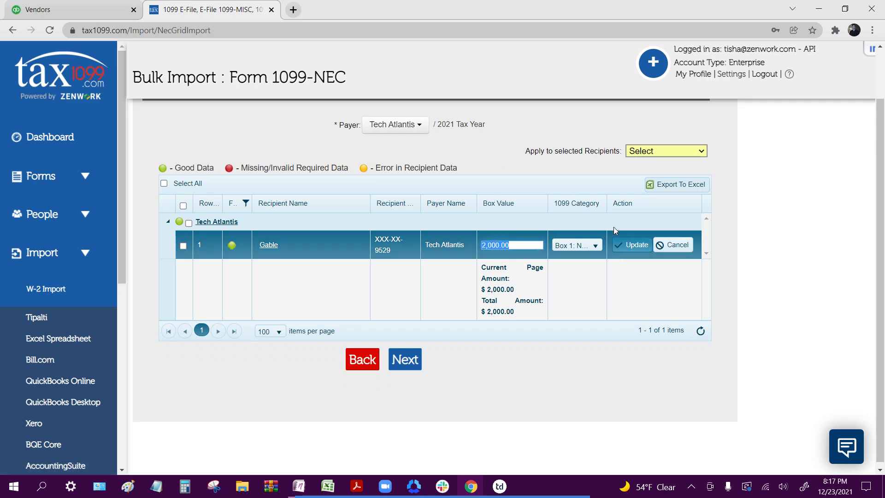
{"action": "left_click", "coordinate": [576, 245]}
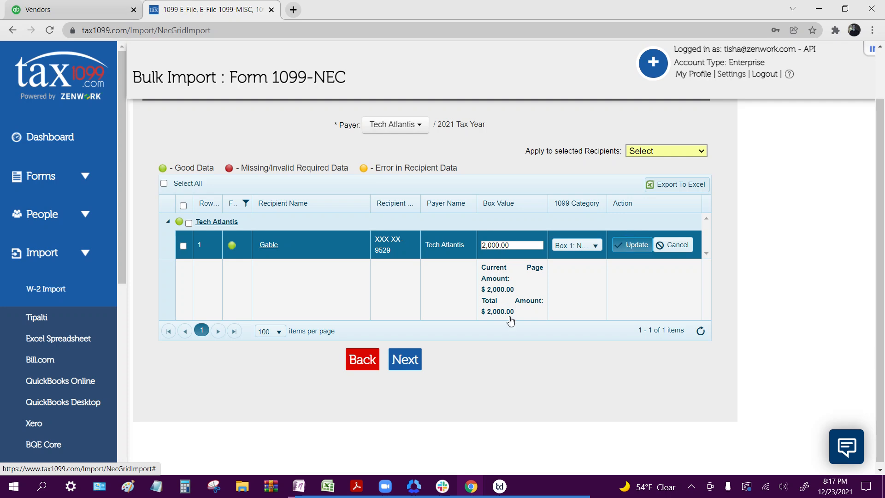
{"action": "left_click", "coordinate": [630, 244]}
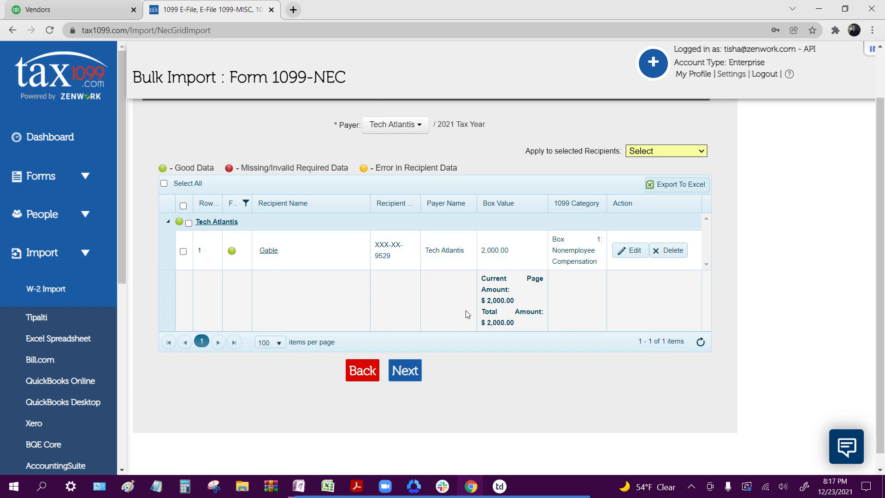
{"action": "mouse_move", "coordinate": [591, 357]}
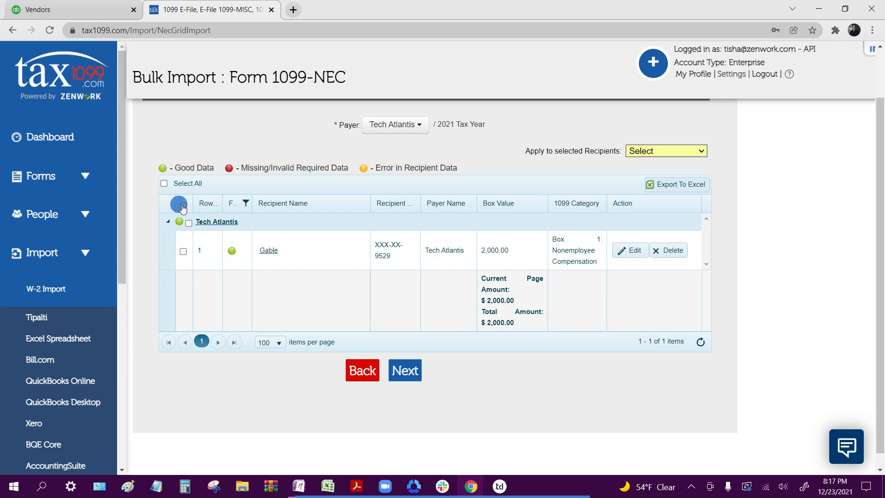
{"action": "left_click", "coordinate": [179, 205]}
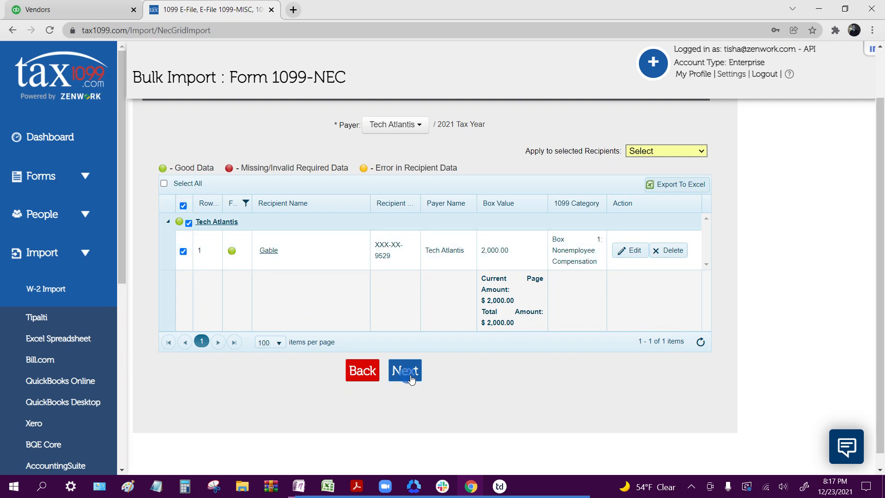
{"action": "left_click", "coordinate": [405, 370]}
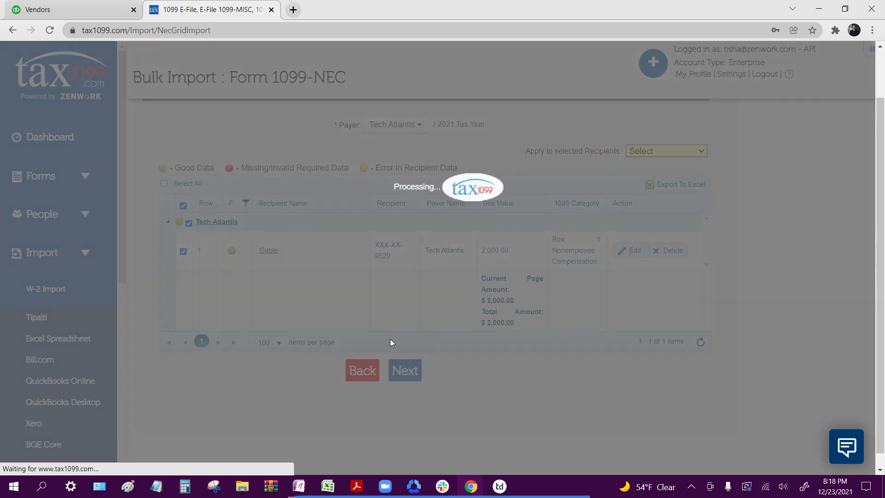
- Dismiss the '1 of 1 Record(s) Uploaded Successfully' message and check the first Gable form
{"action": "left_click", "coordinate": [404, 370]}
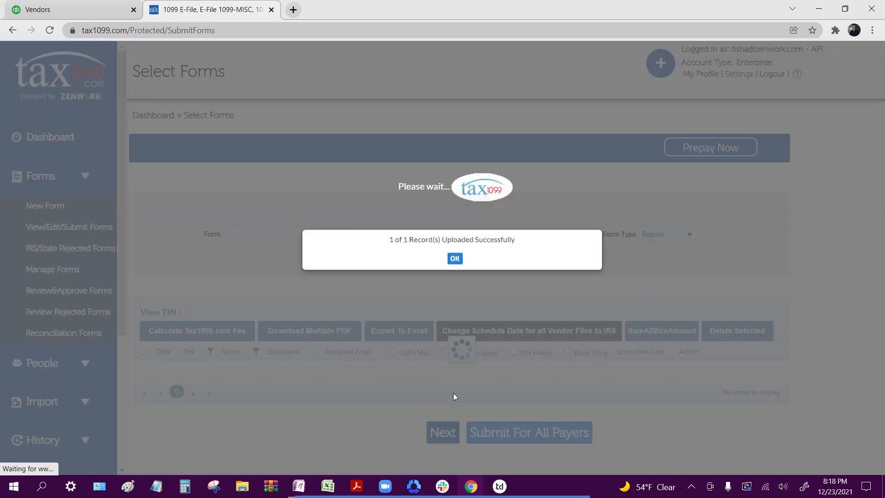
{"action": "left_click", "coordinate": [454, 258]}
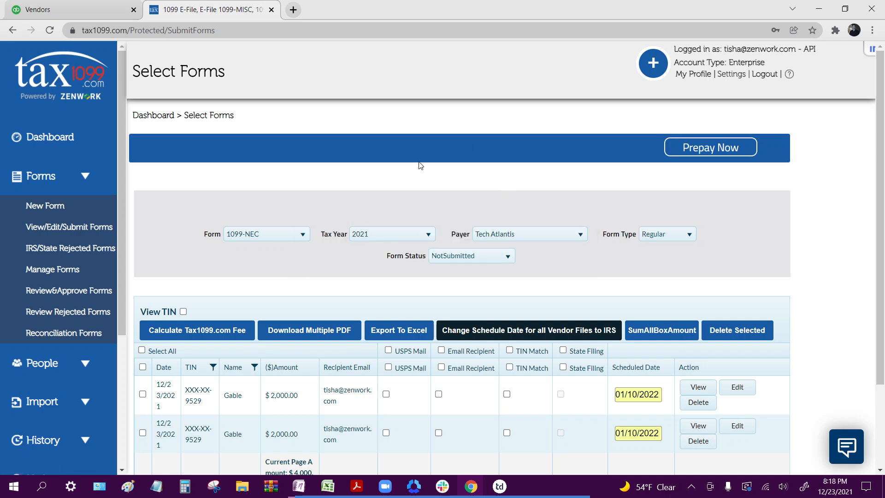
{"action": "scroll", "scroll_direction": "down", "scroll_amount": 3}
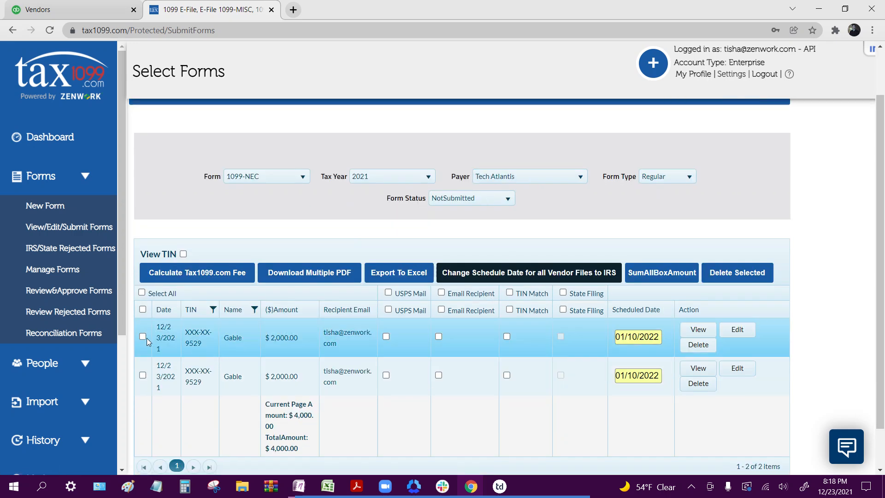
{"action": "left_click", "coordinate": [142, 337]}
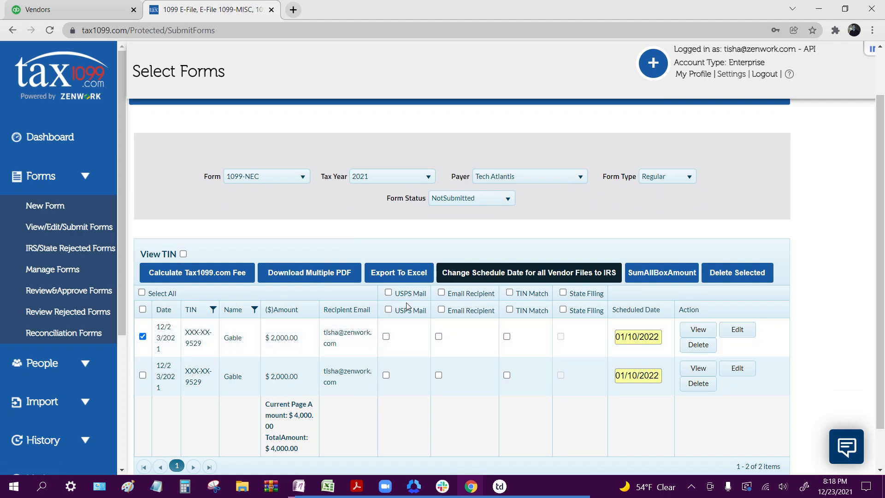